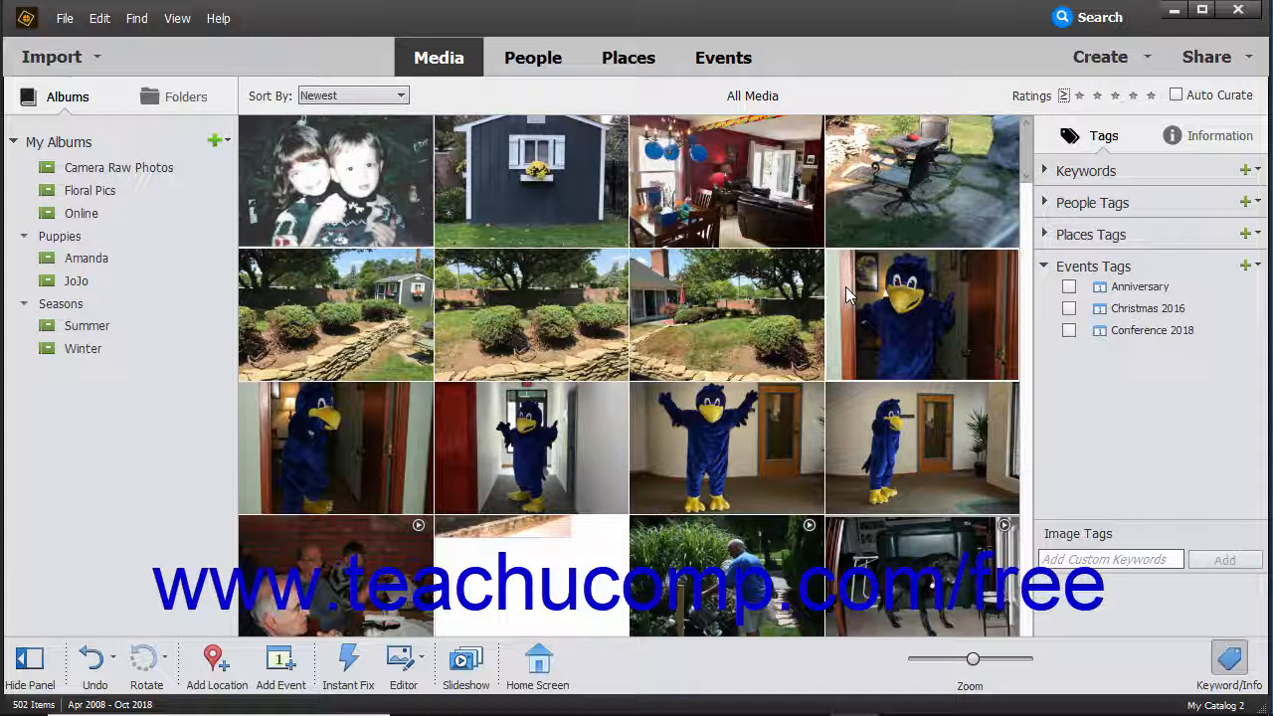
pyautogui.moveTo(943, 321)
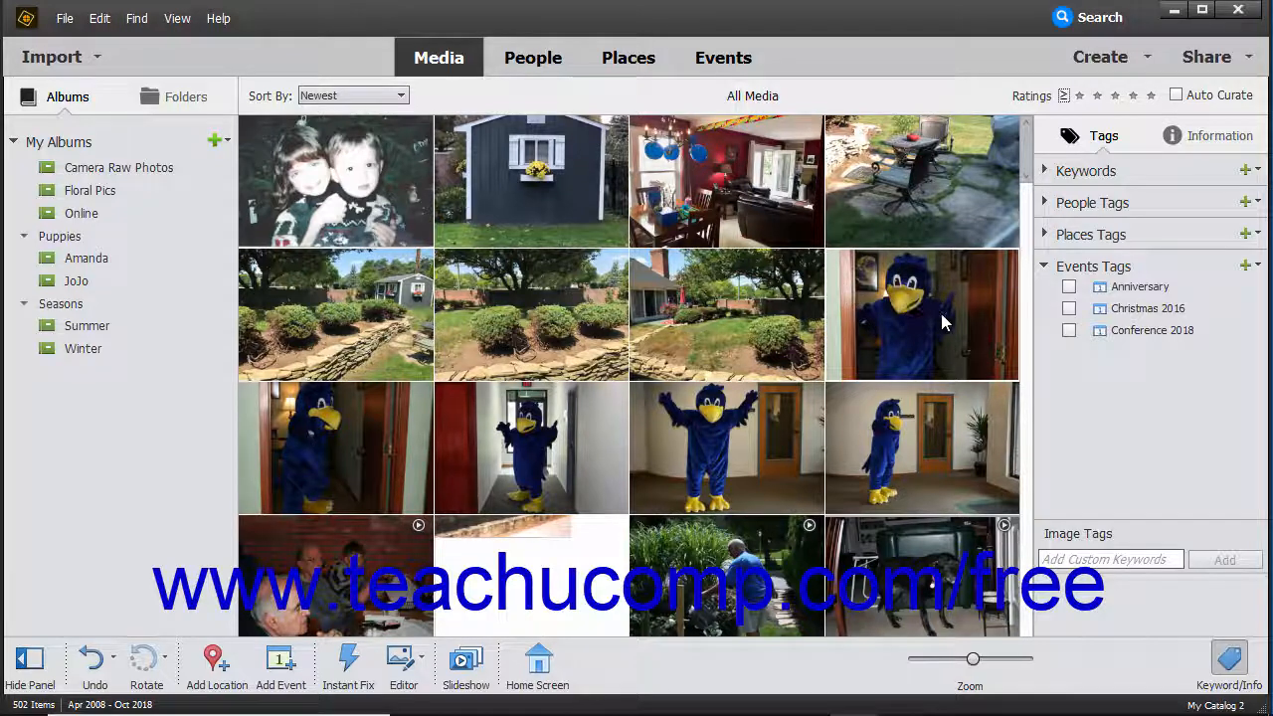
# Select the five blue bird mascot photos and combine them with Stack Selected Photos.
pyautogui.click(900, 433)
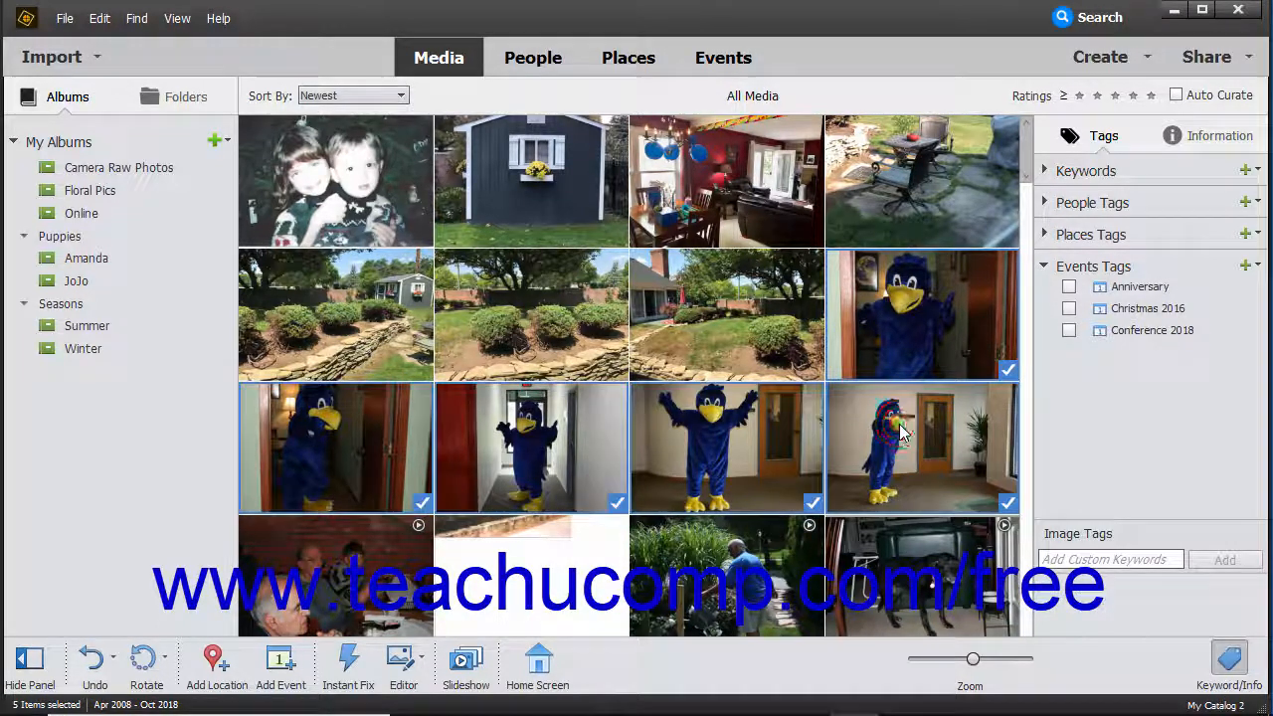
pyautogui.click(99, 18)
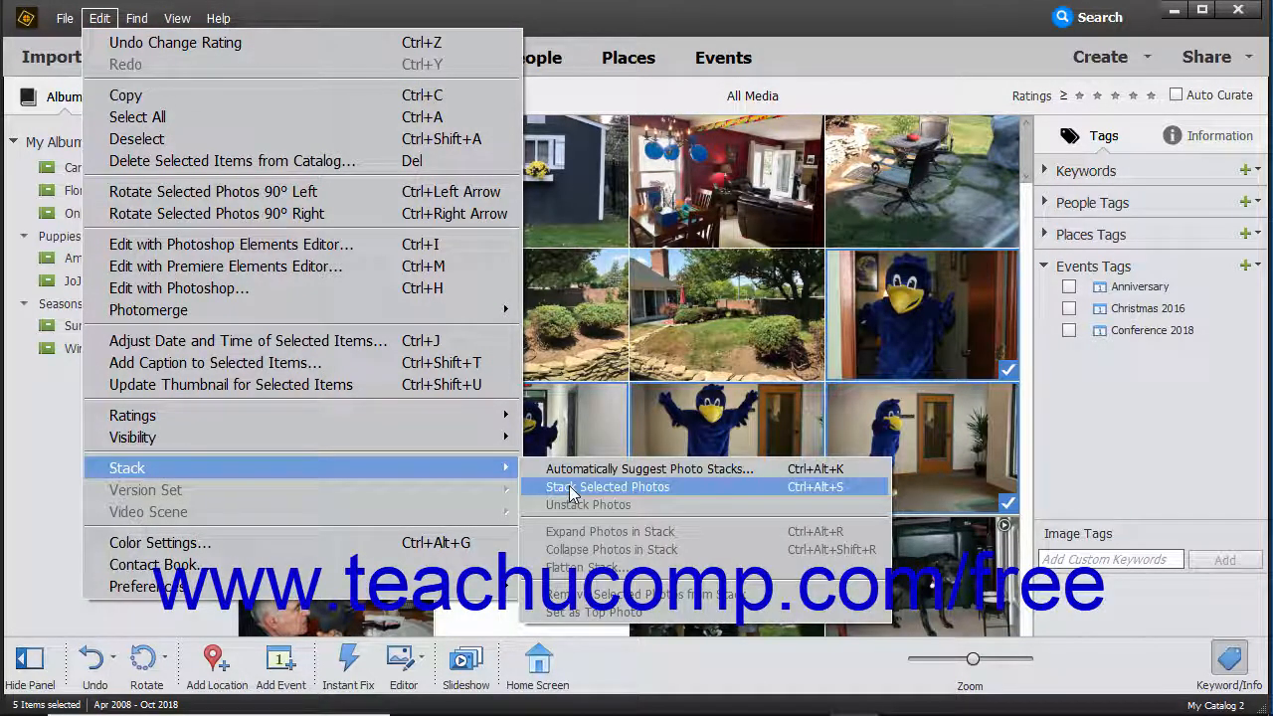
pyautogui.click(608, 486)
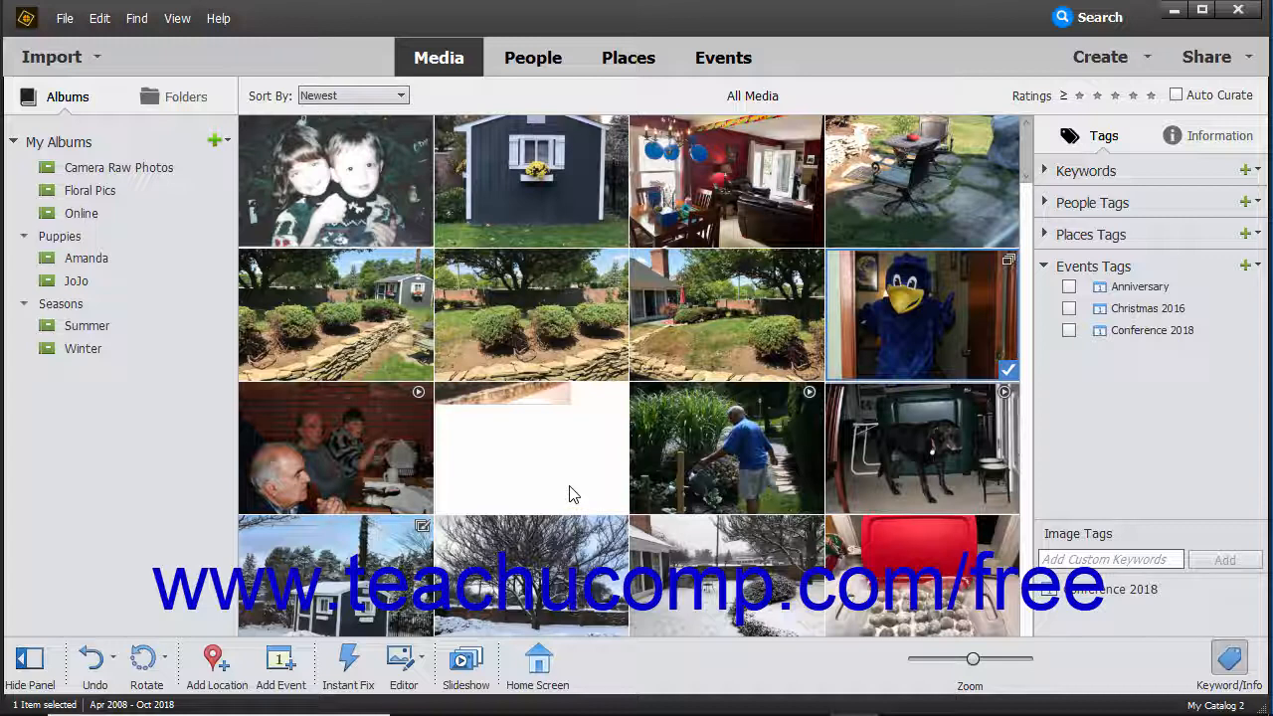
pyautogui.moveTo(597, 489)
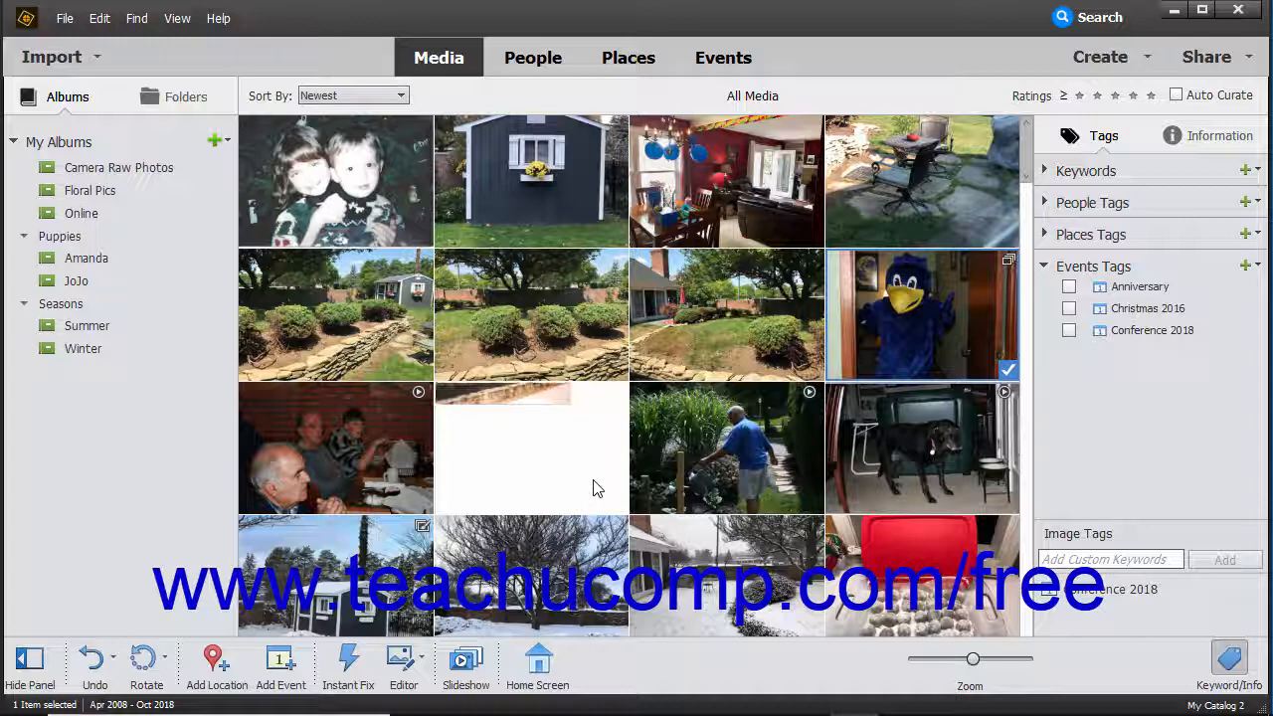
pyautogui.moveTo(870, 355)
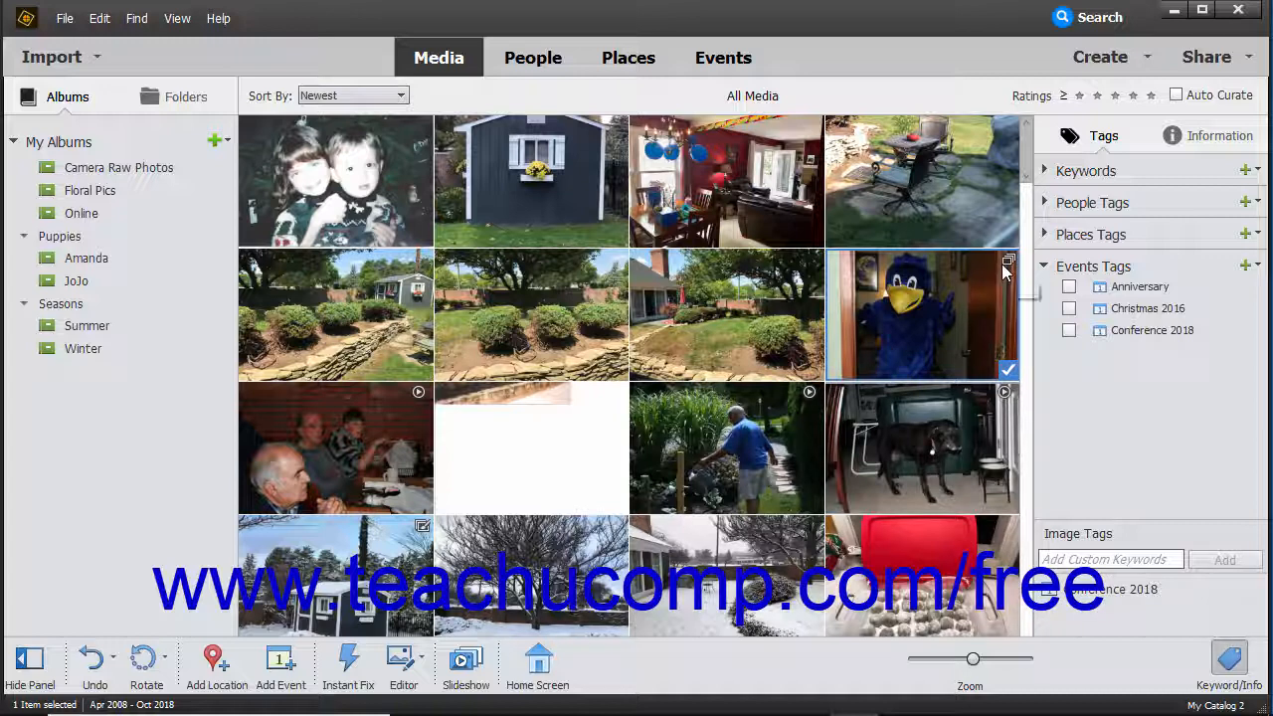
pyautogui.moveTo(1008, 260)
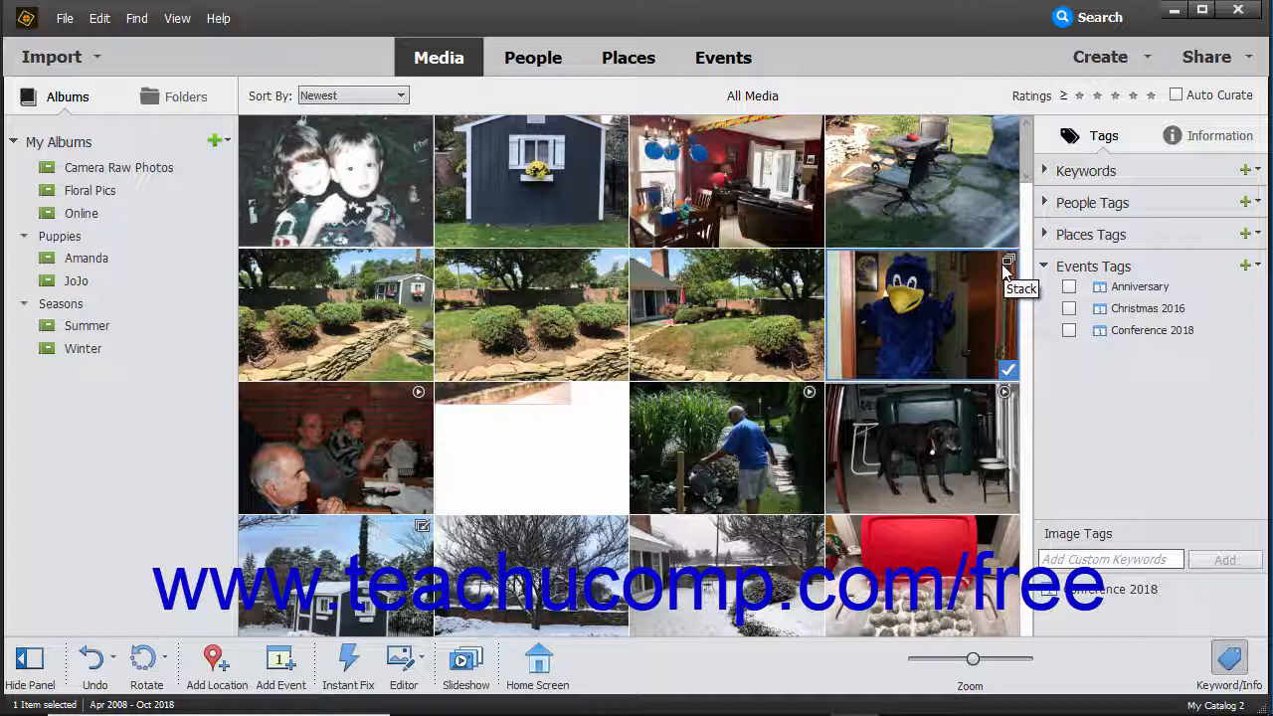
pyautogui.moveTo(626, 217)
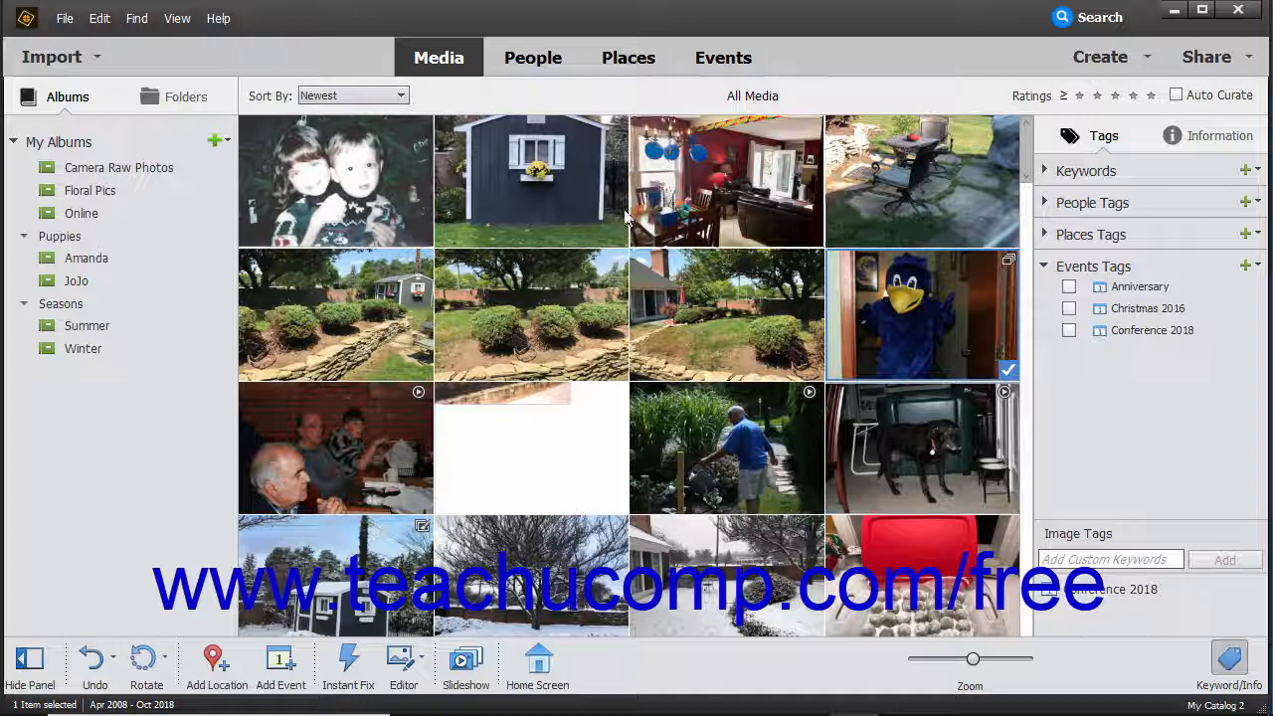
# Turn on View > Details, then expand the mascot stack to show its five photos.
pyautogui.click(177, 18)
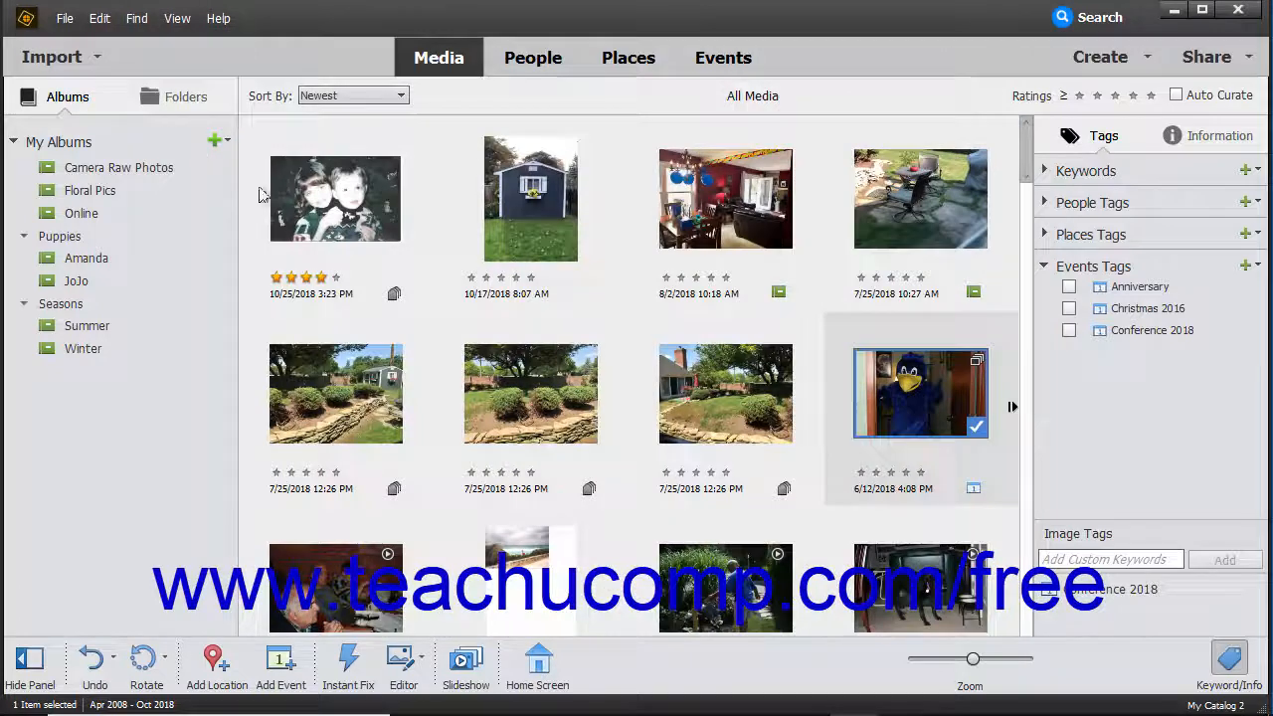
pyautogui.moveTo(917, 441)
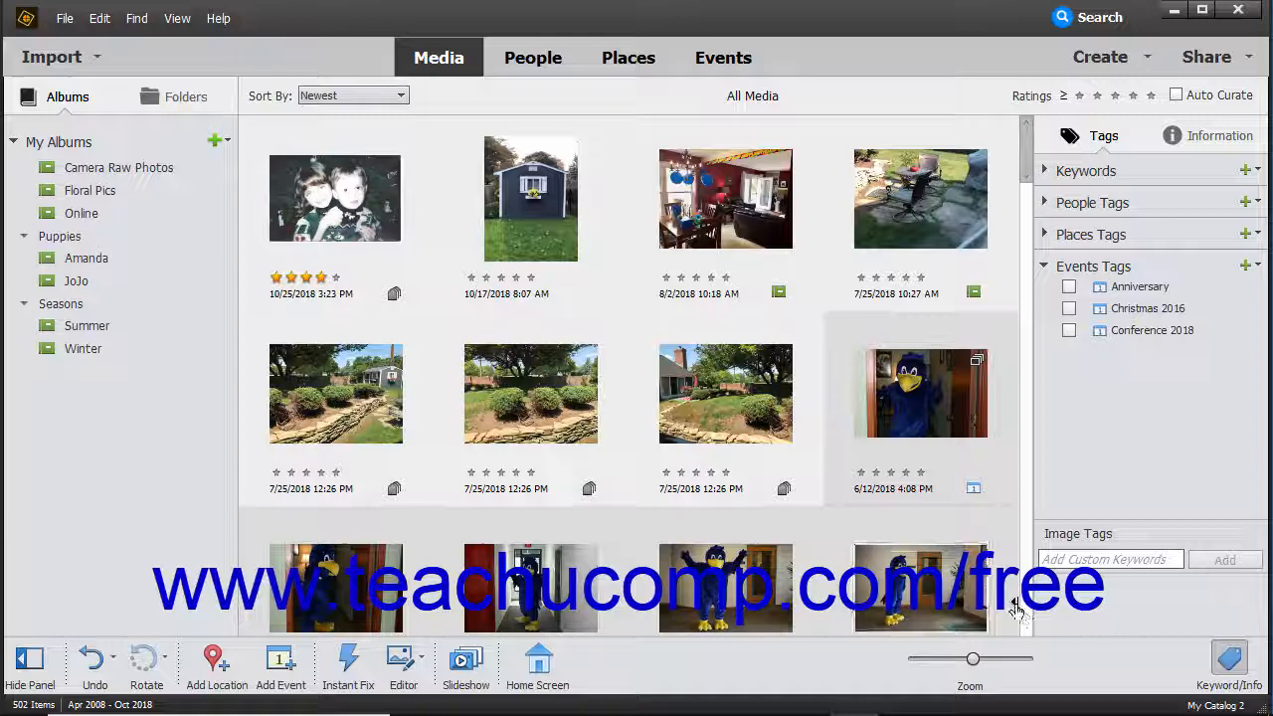
pyautogui.click(920, 392)
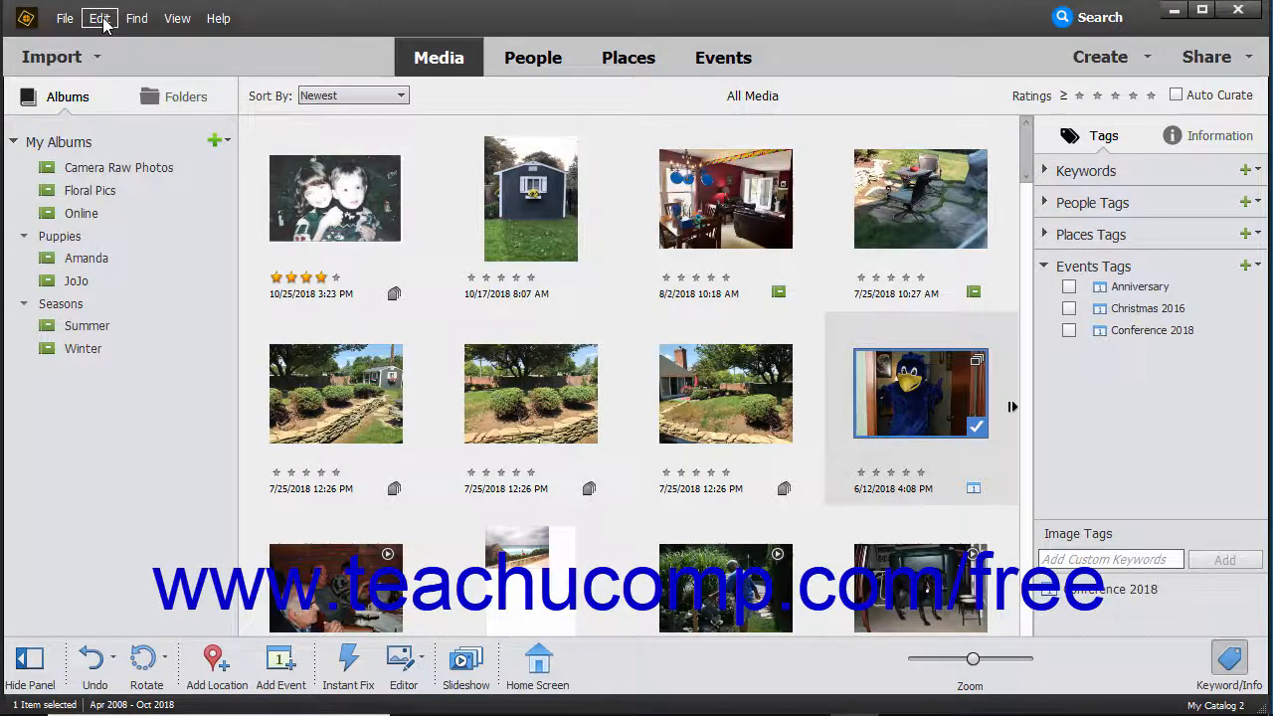
pyautogui.click(98, 17)
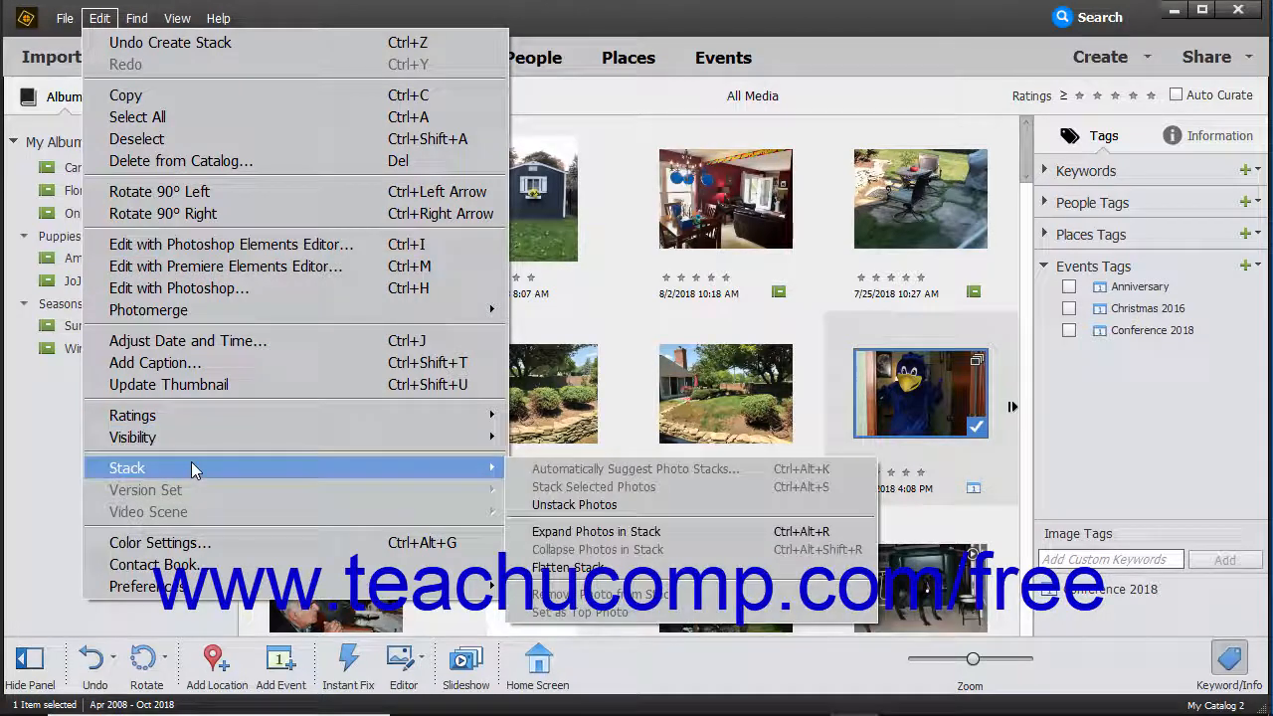
pyautogui.moveTo(323, 476)
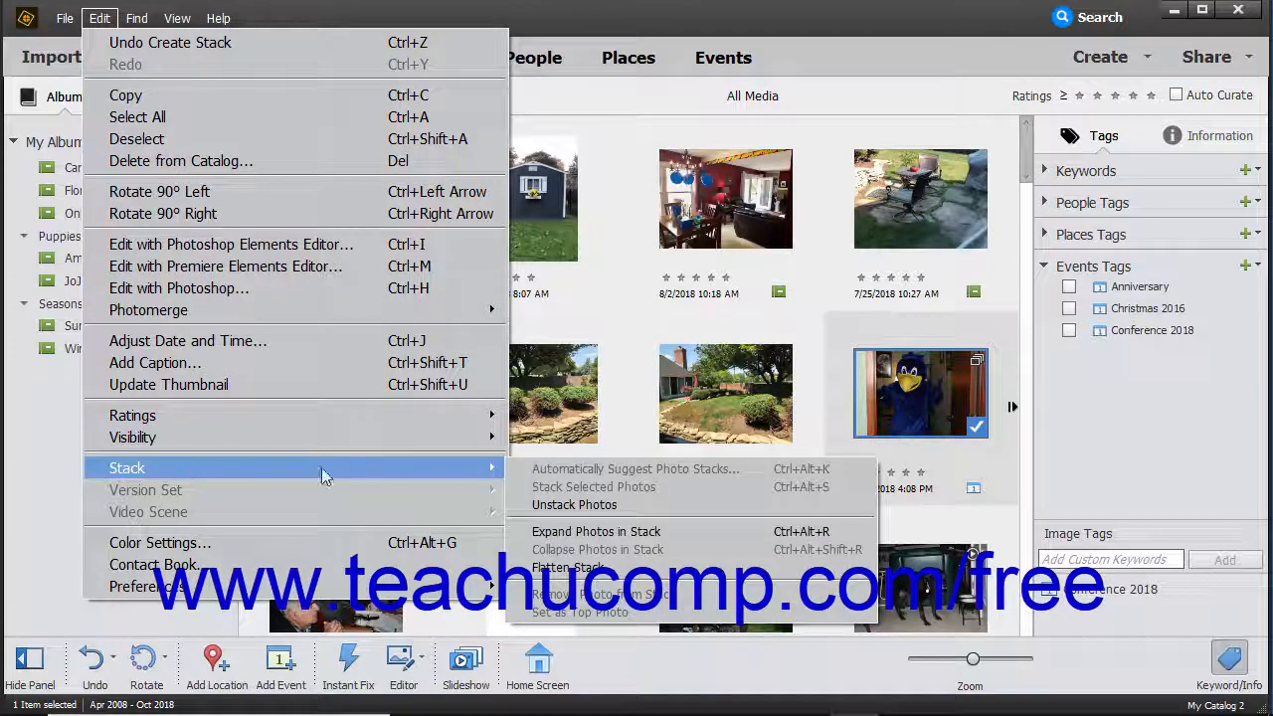
pyautogui.moveTo(597, 531)
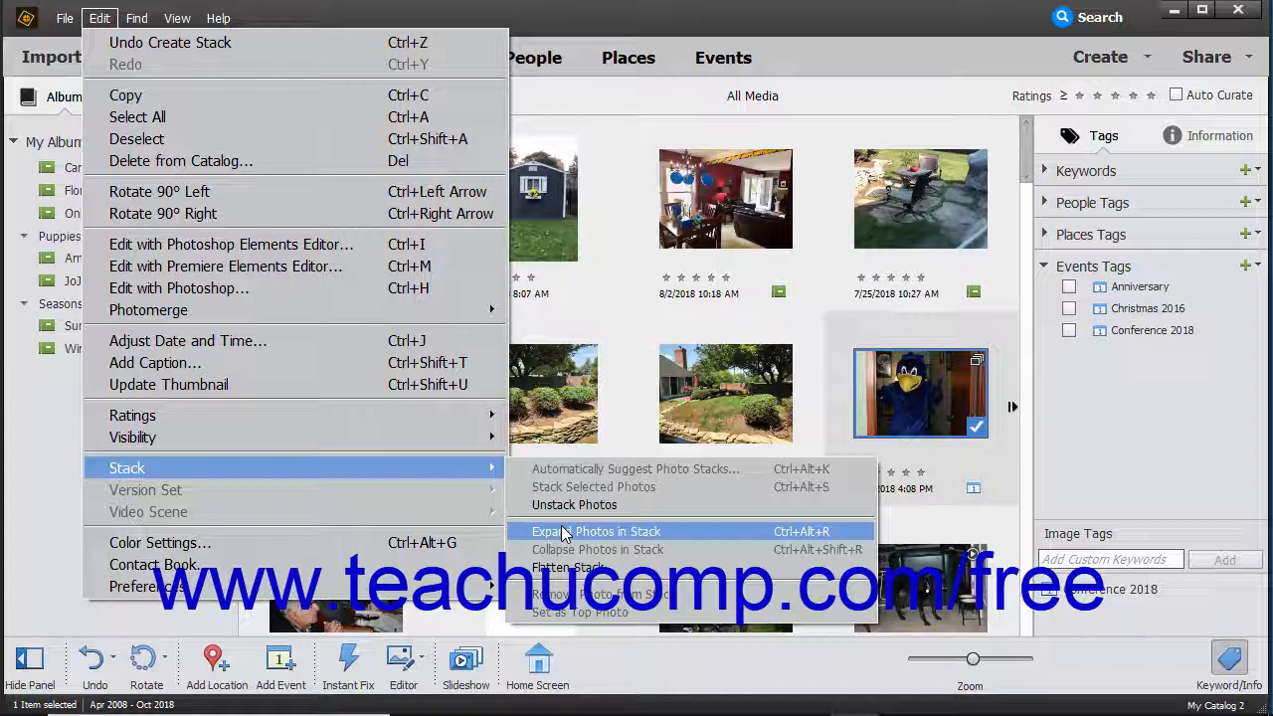
pyautogui.click(597, 531)
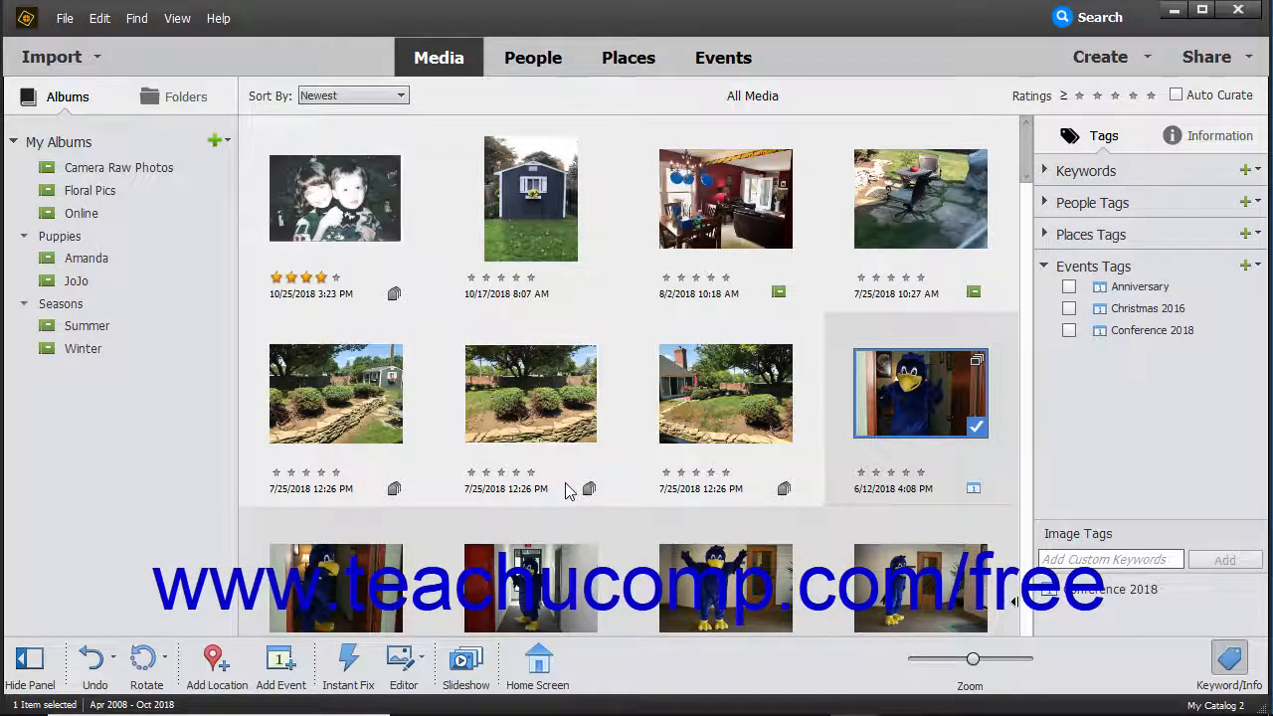
pyautogui.scroll(-3)
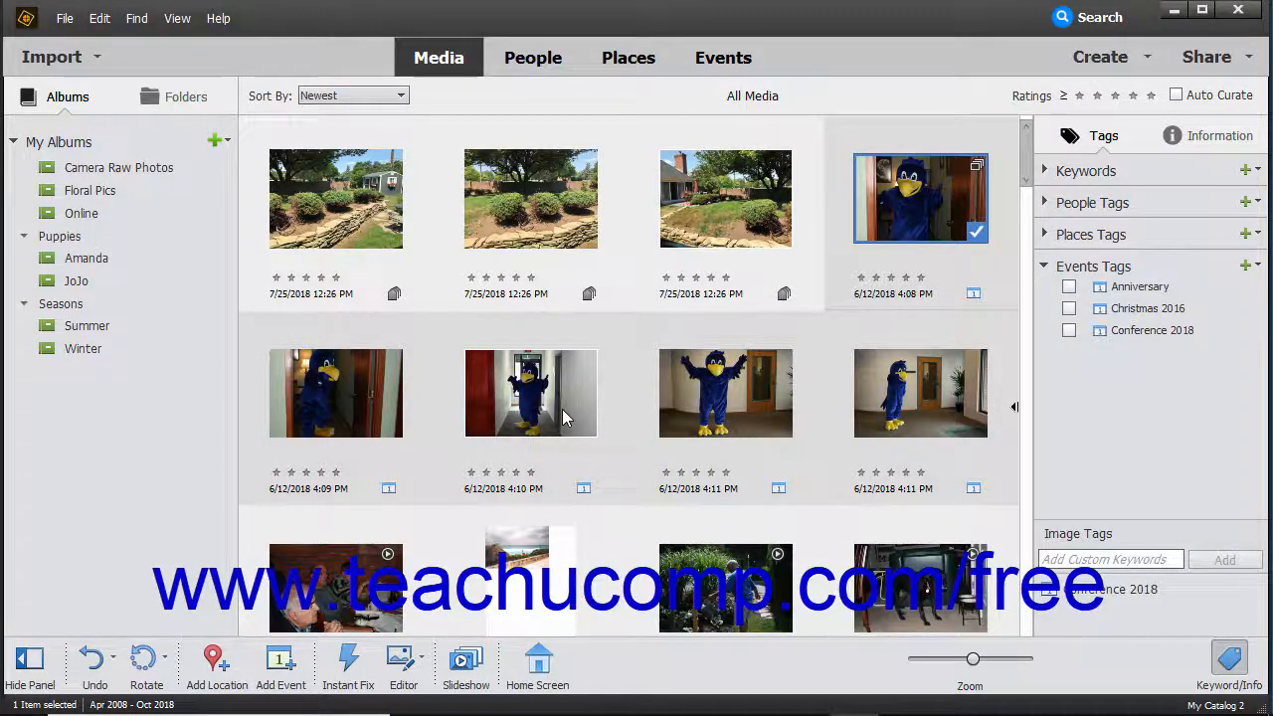
# Make the hallway mascot photo the stack's top photo and remove the last mascot photo.
pyautogui.click(530, 392)
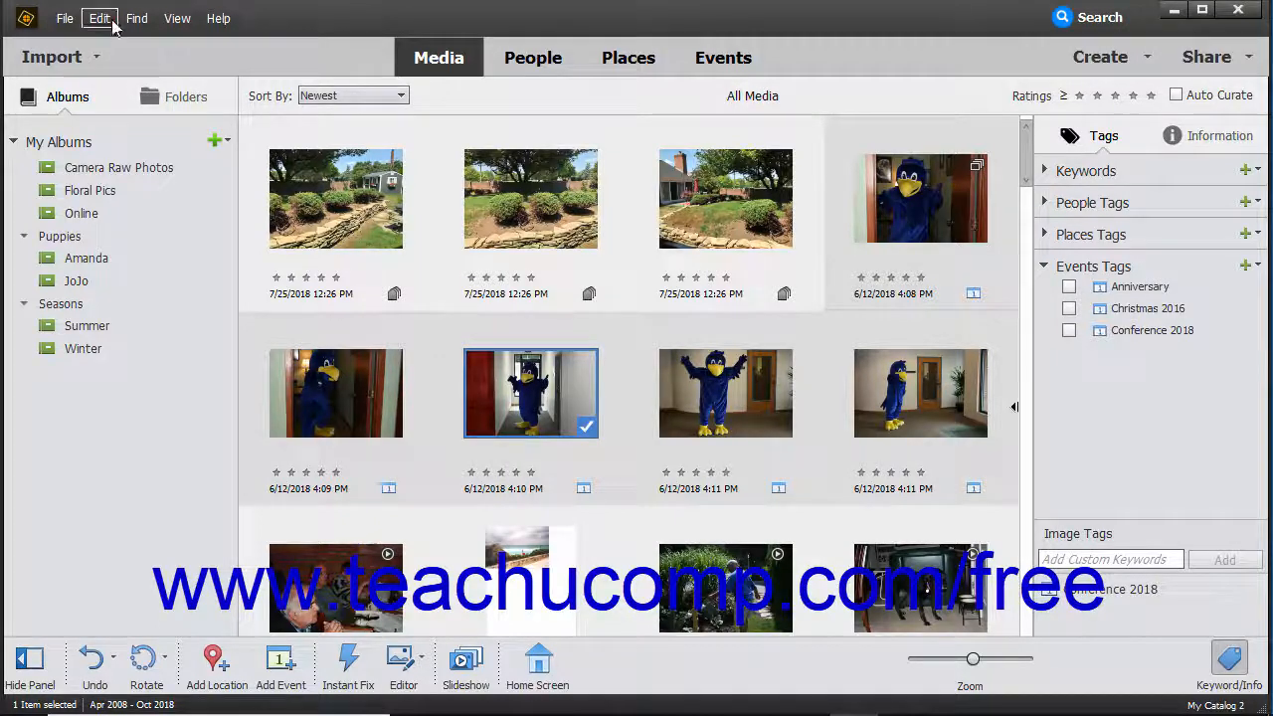
pyautogui.click(98, 18)
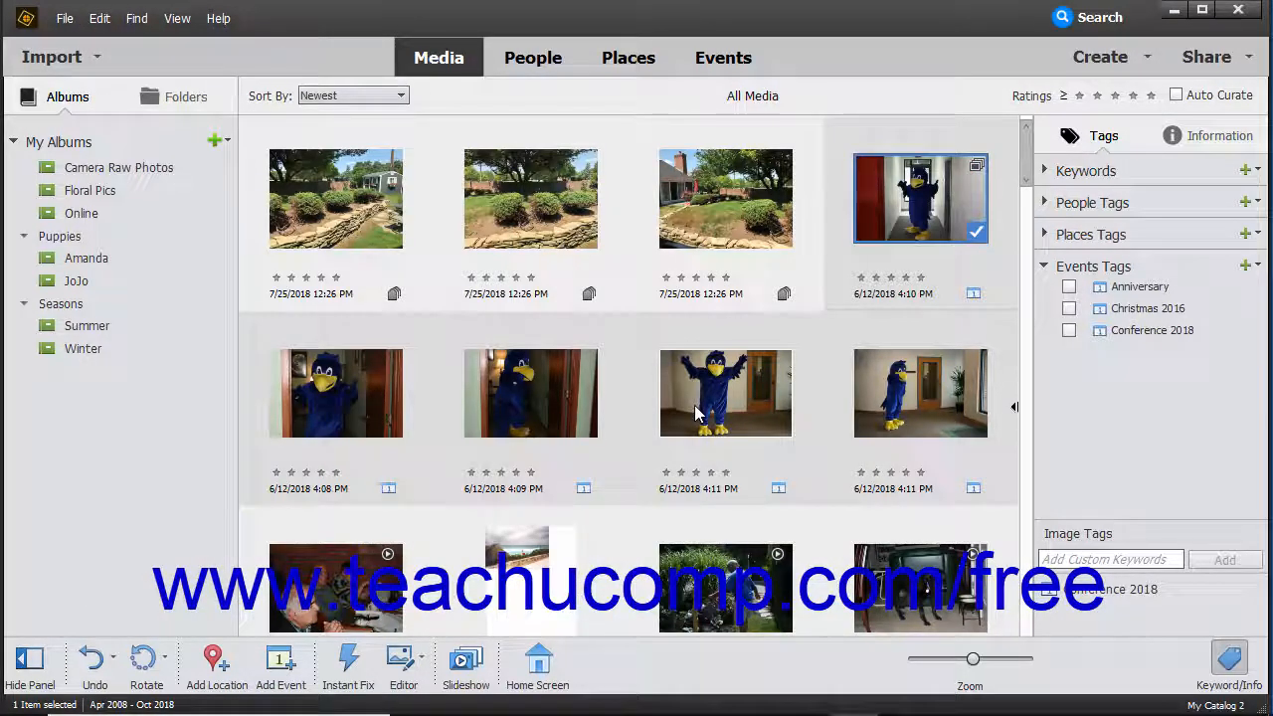
pyautogui.moveTo(905, 405)
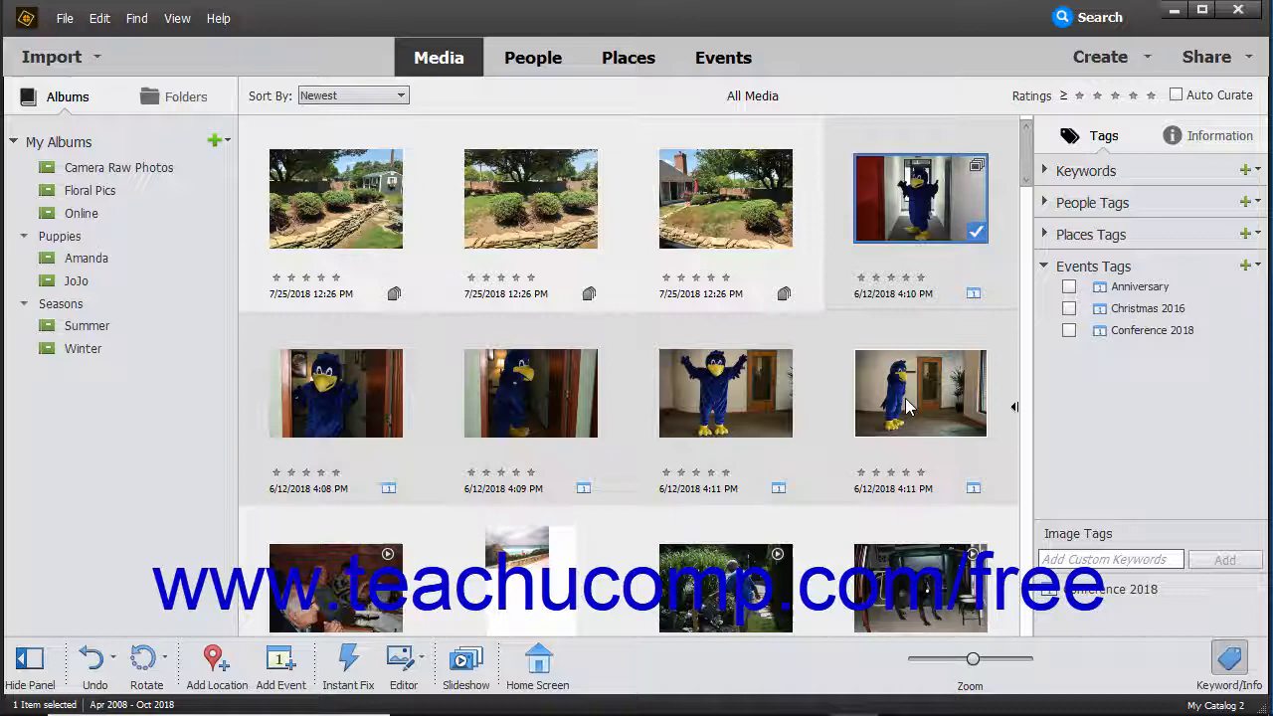
pyautogui.click(920, 393)
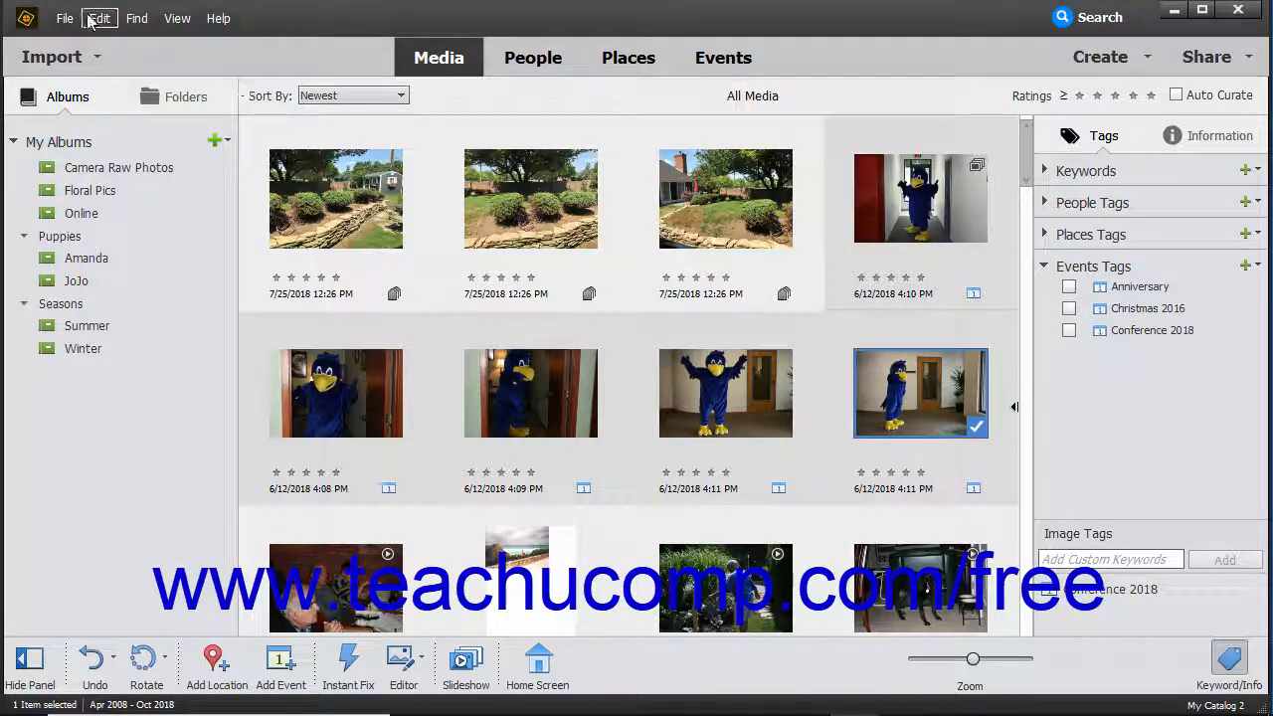
pyautogui.click(99, 18)
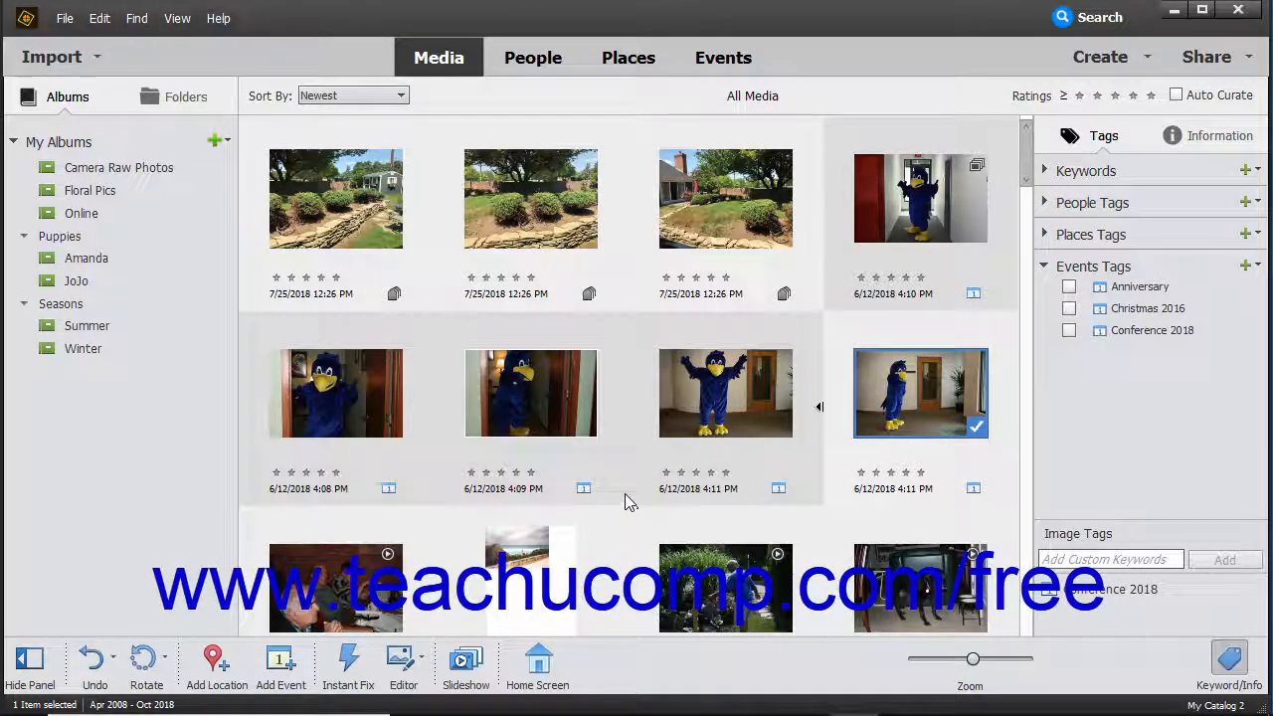
pyautogui.moveTo(473, 395)
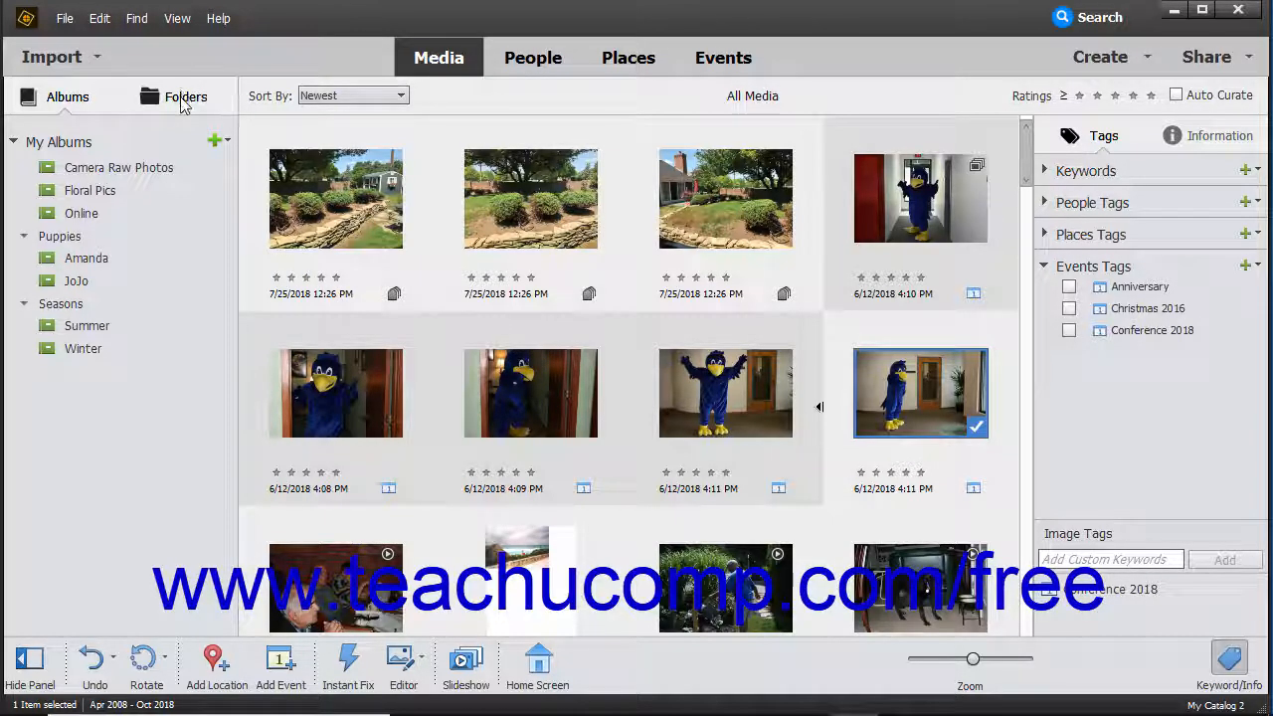
# Open the grandkids folder from the Folders panel and select its photos.
pyautogui.click(186, 96)
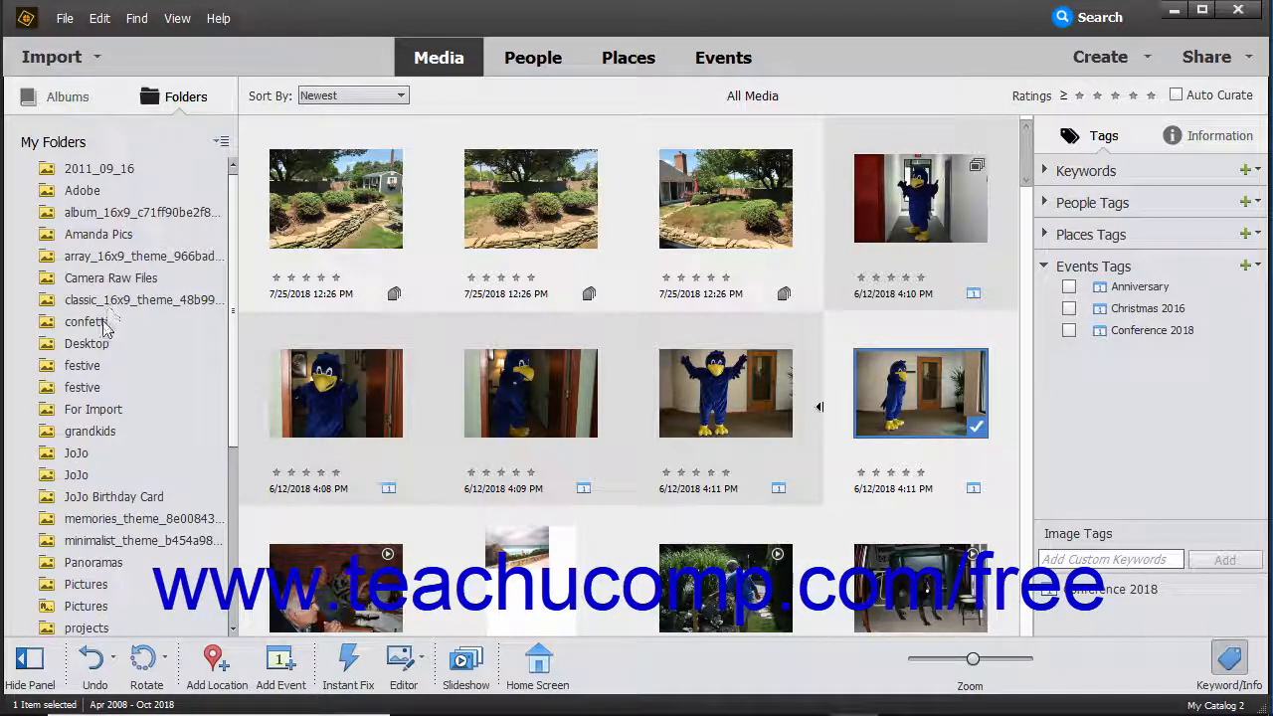
pyautogui.click(90, 431)
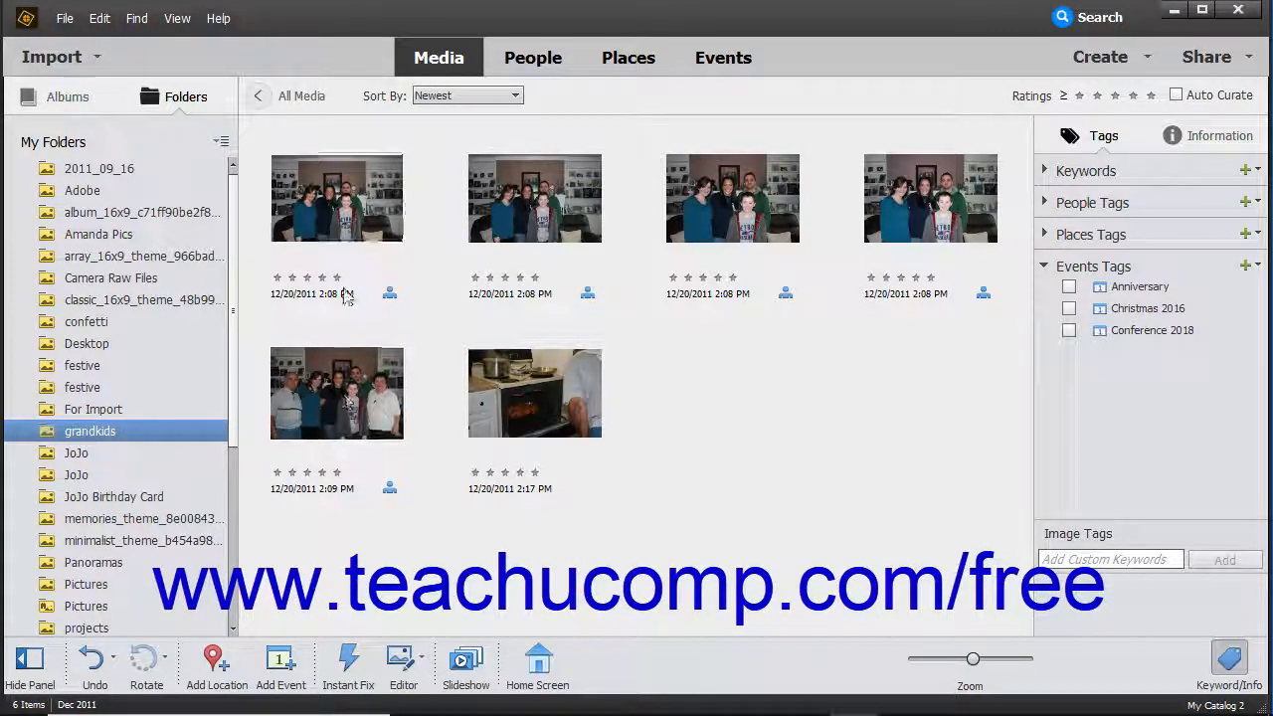
pyautogui.click(336, 198)
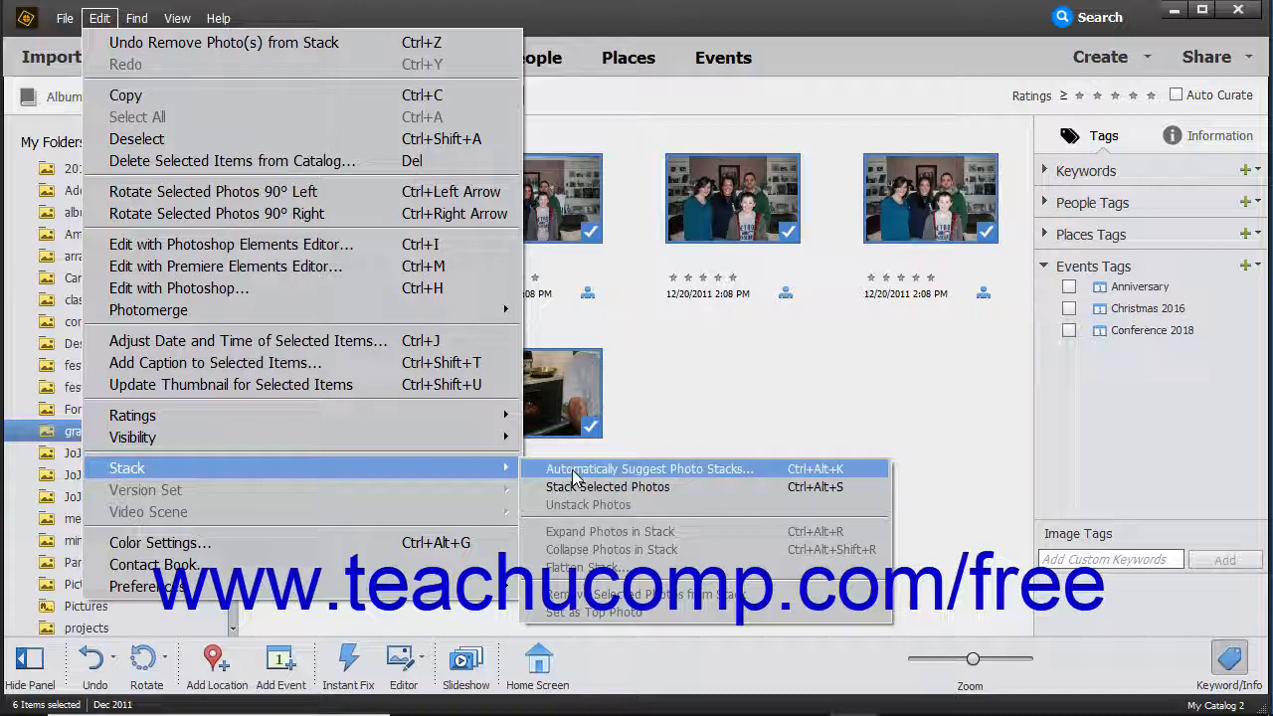
# Run Edit > Stack > Automatically Suggest Photo Stacks on the selected photos.
pyautogui.click(649, 468)
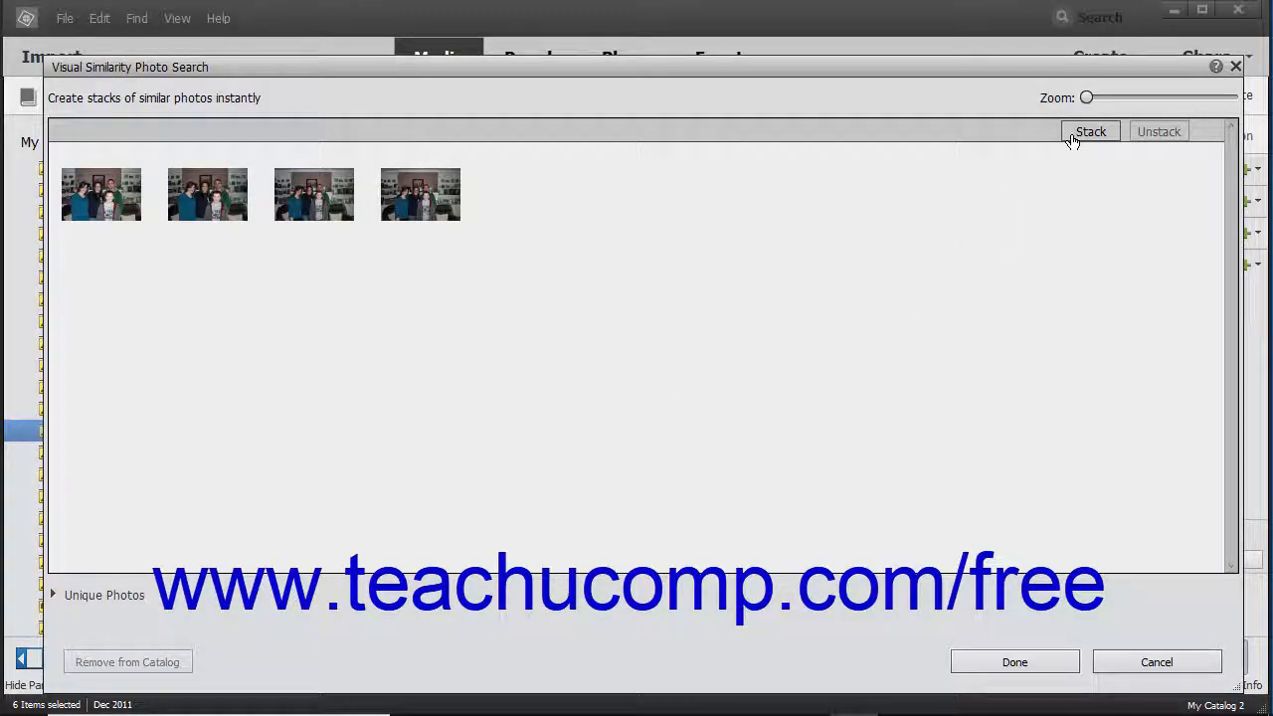
pyautogui.moveTo(1090, 131)
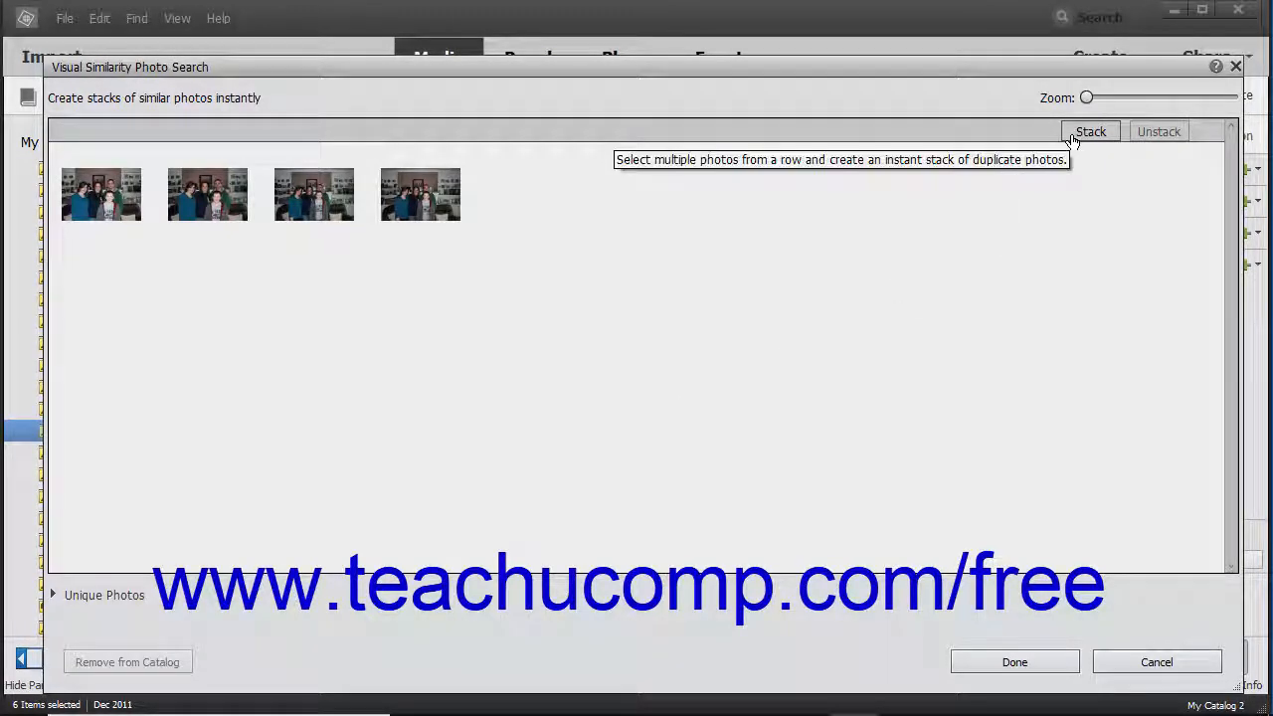
# Select the four similar family photos in Visual Similarity Photo Search and stack them.
pyautogui.click(1090, 132)
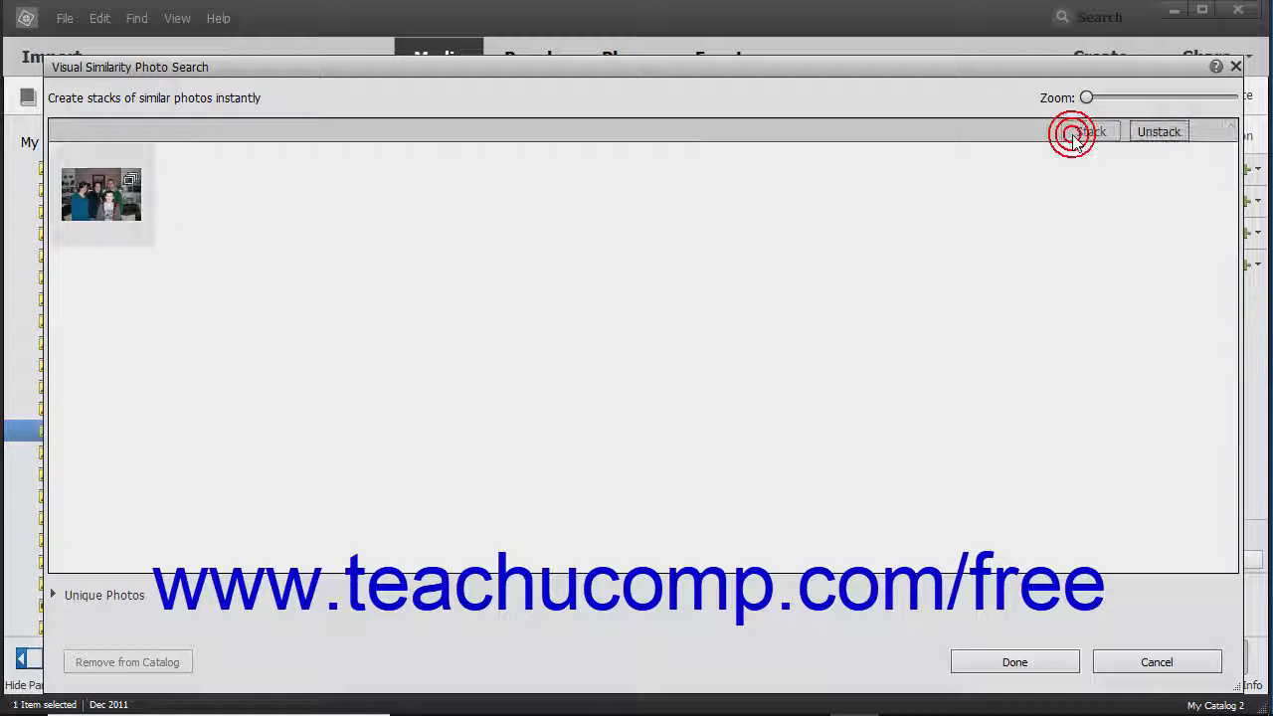
pyautogui.click(1090, 132)
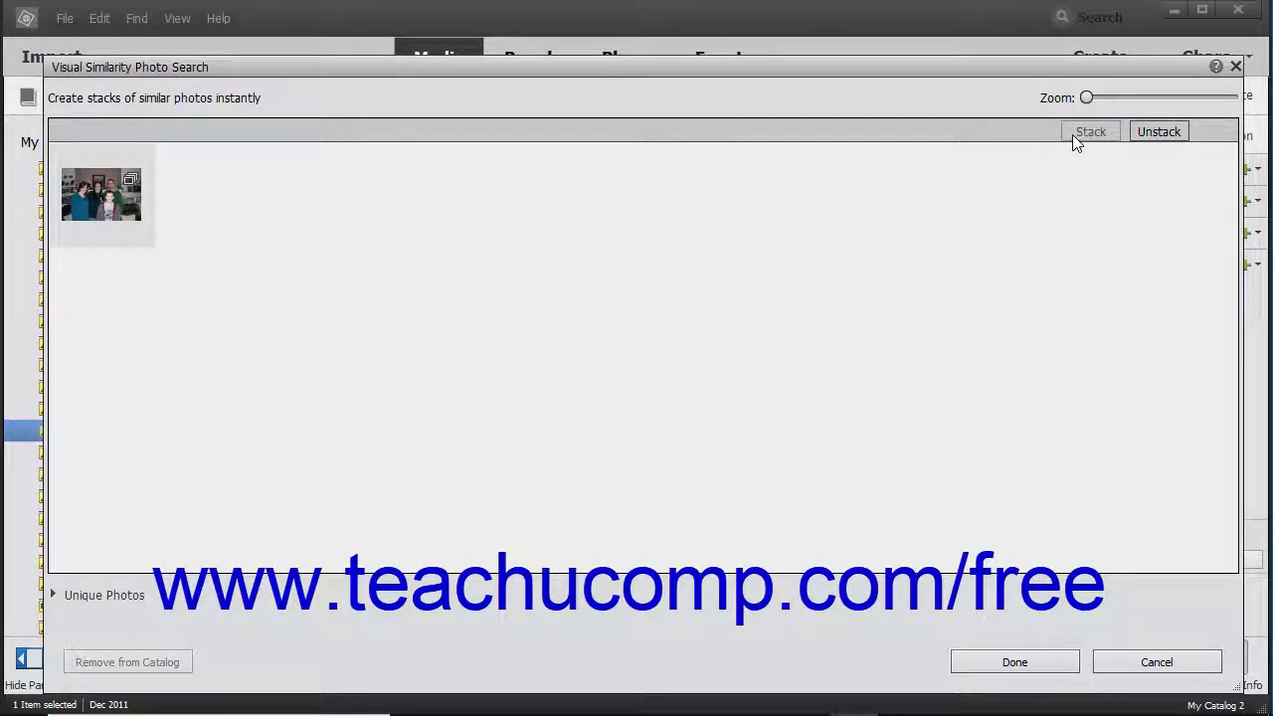
pyautogui.moveTo(1159, 132)
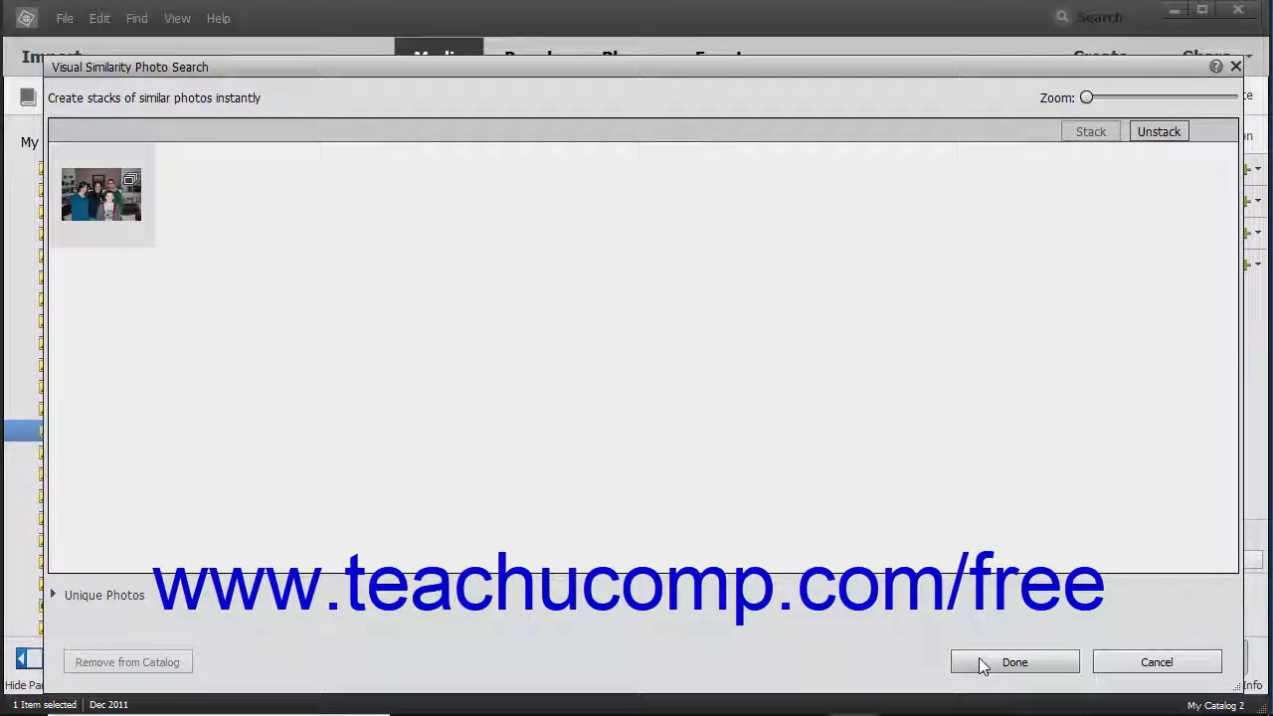
# Return to the grandkids folder with Done and bring up Stack commands for the family stack.
pyautogui.click(1014, 661)
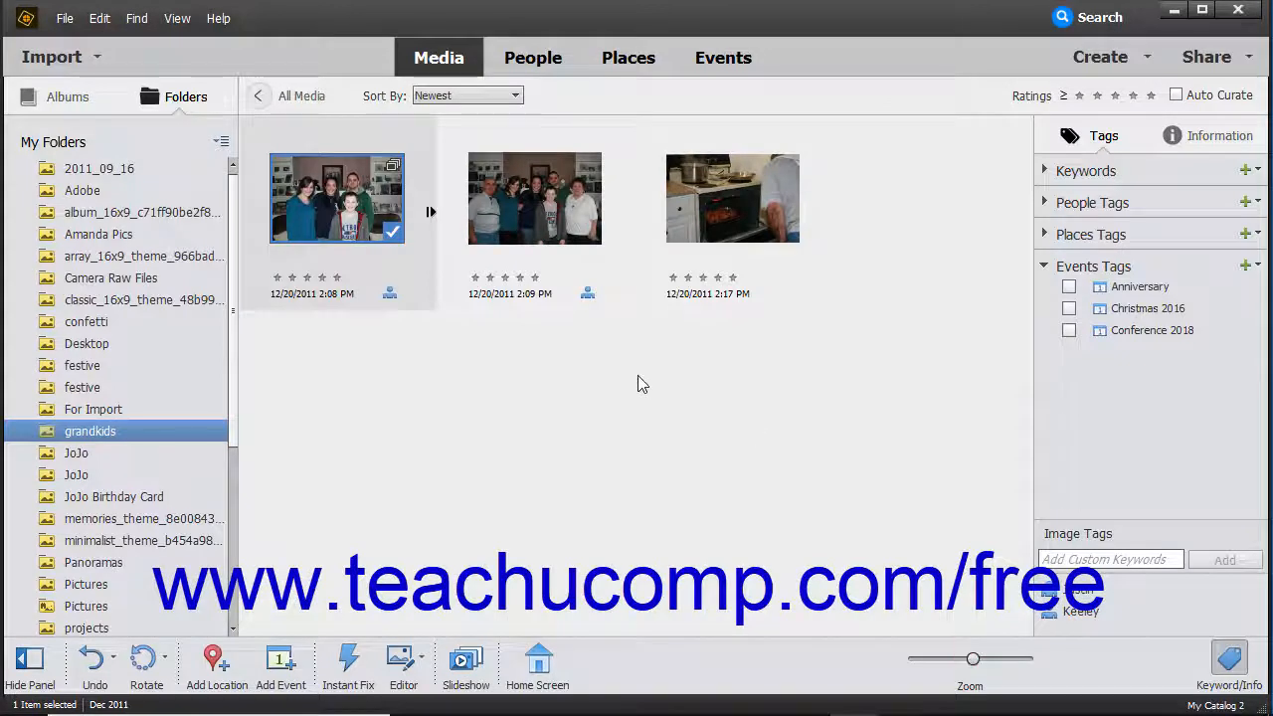
pyautogui.moveTo(629, 380)
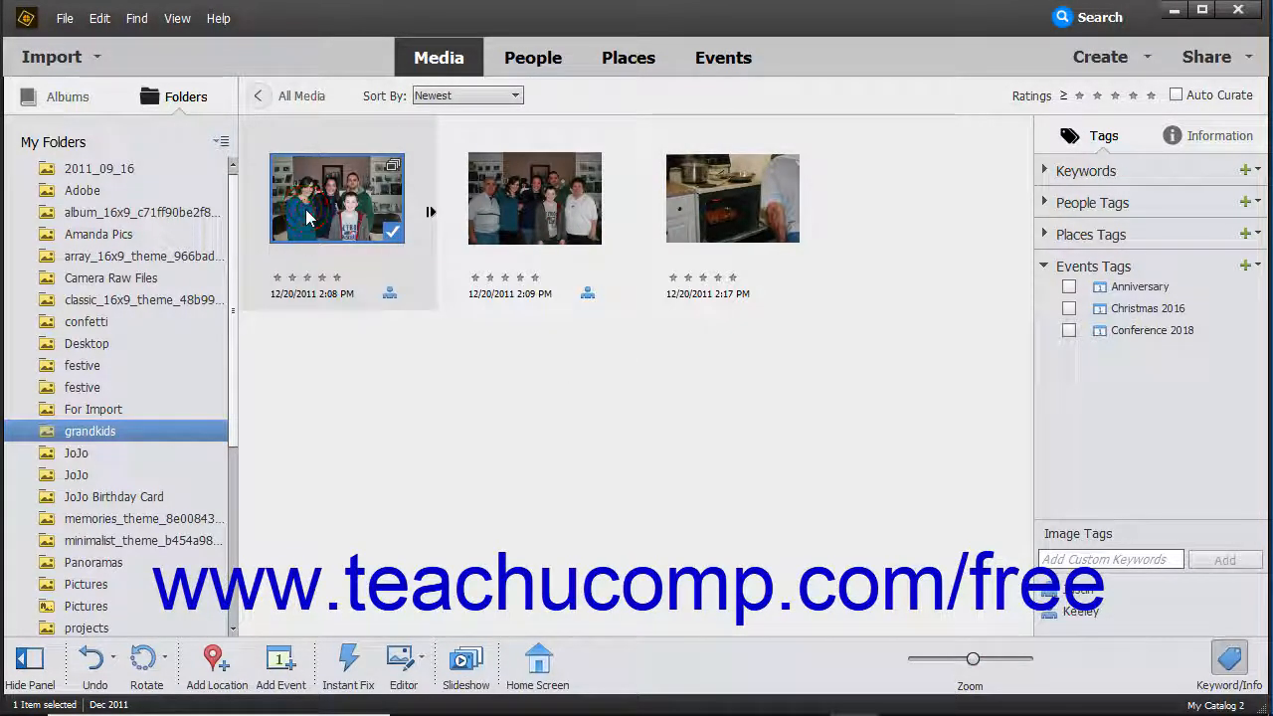
pyautogui.click(99, 18)
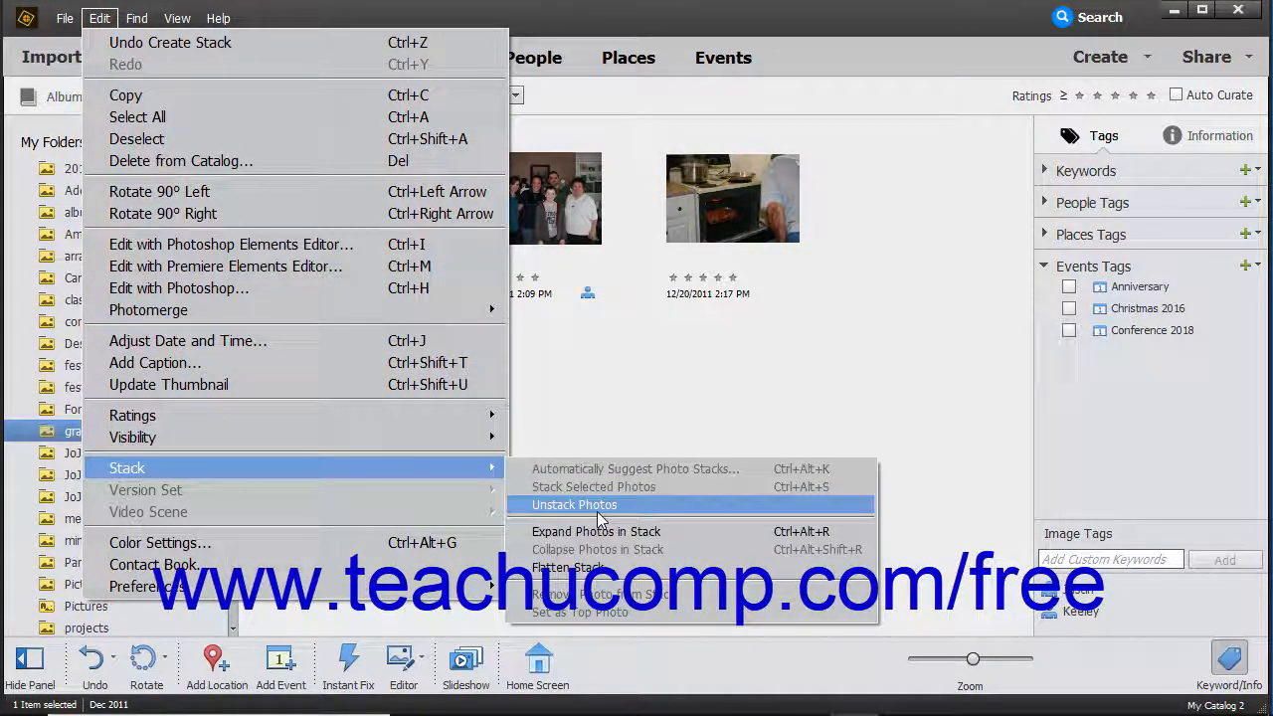
pyautogui.click(574, 504)
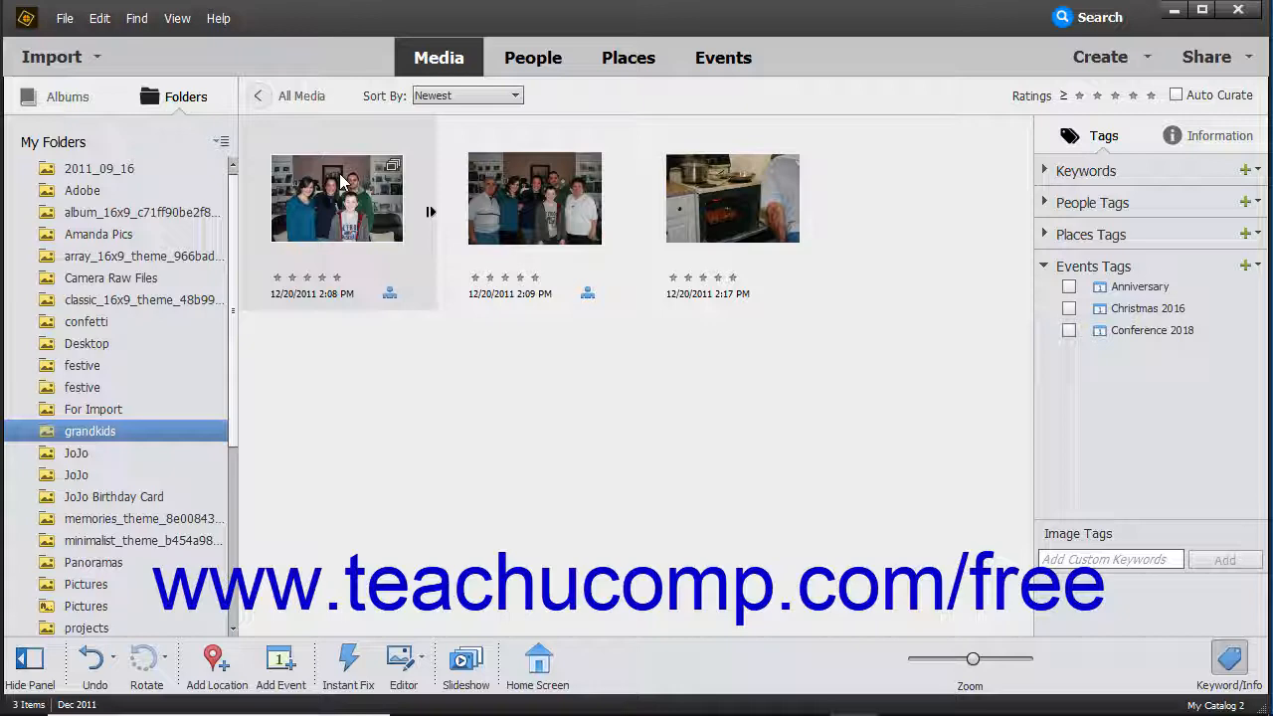
pyautogui.click(336, 198)
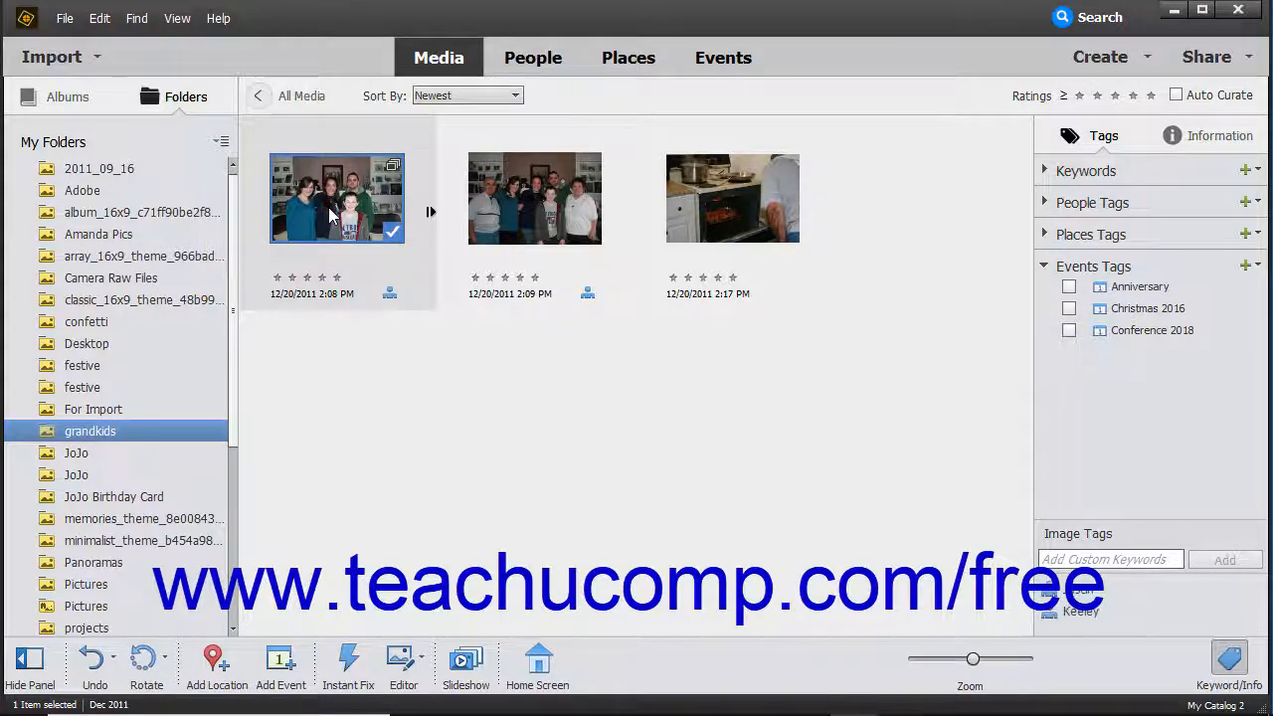
pyautogui.click(98, 18)
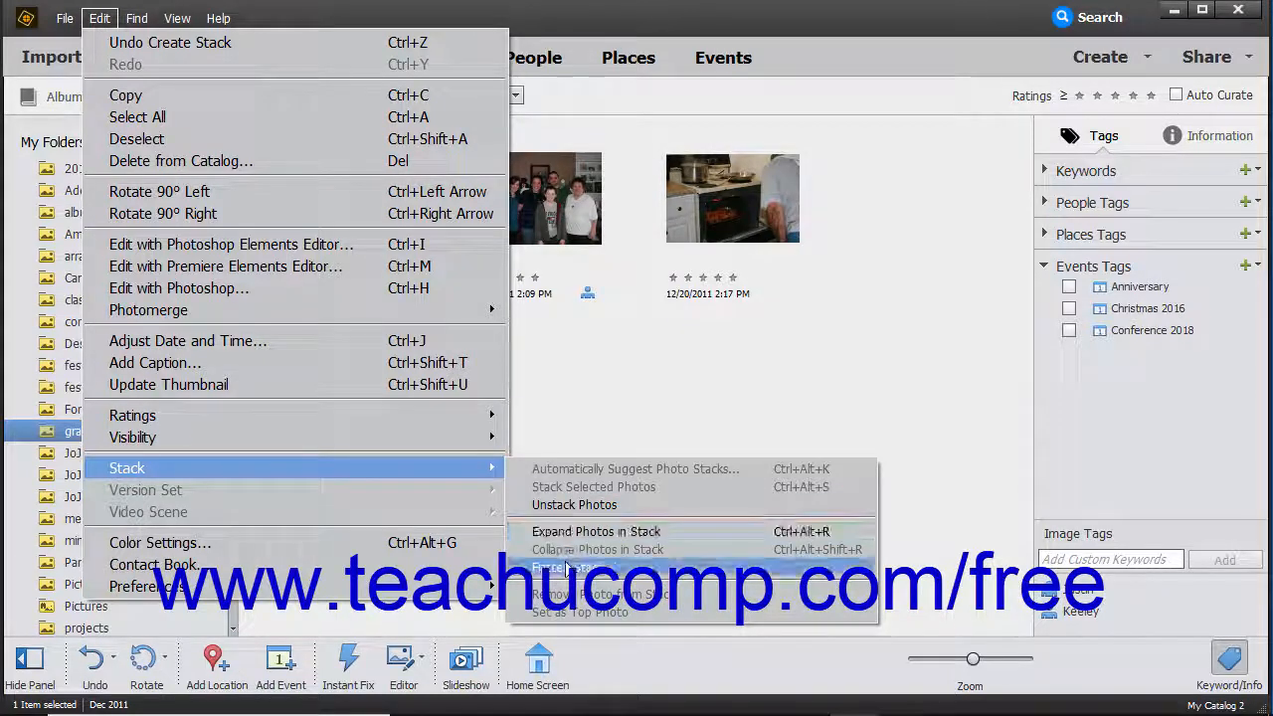
# Flatten the family photo stack, toggling hard-disk deletion on and back off.
pyautogui.click(562, 567)
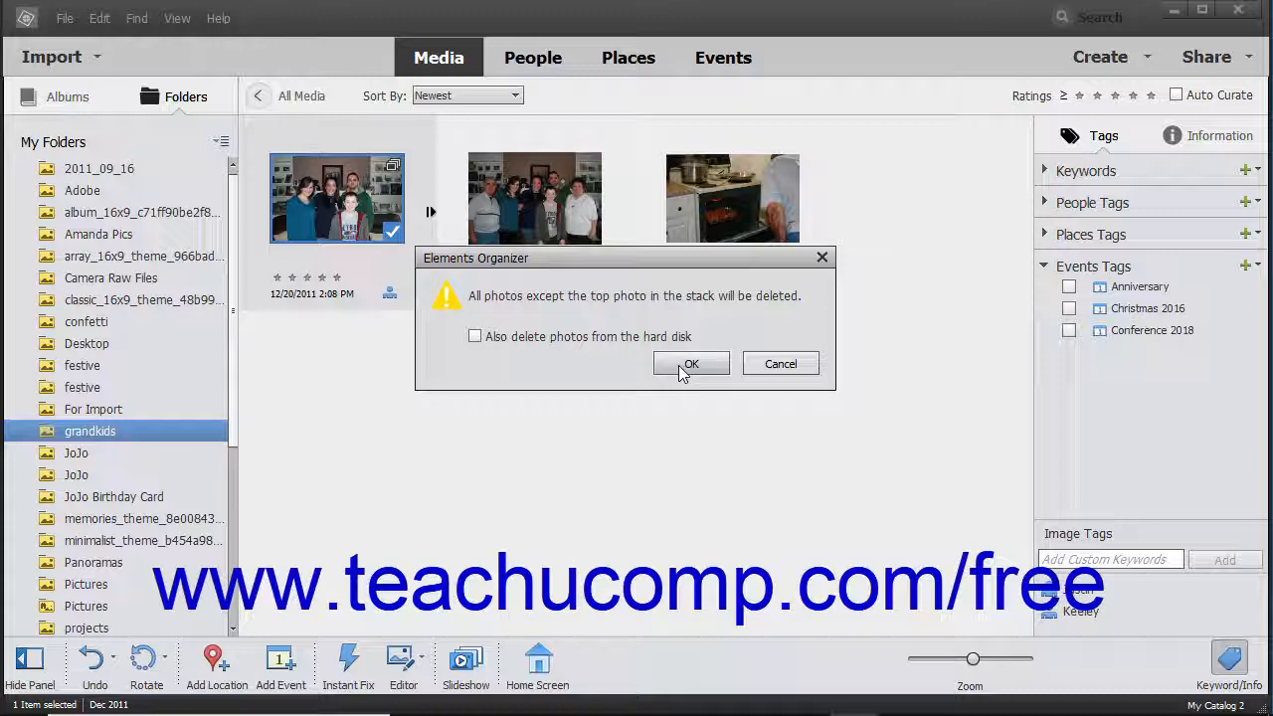
pyautogui.moveTo(575, 354)
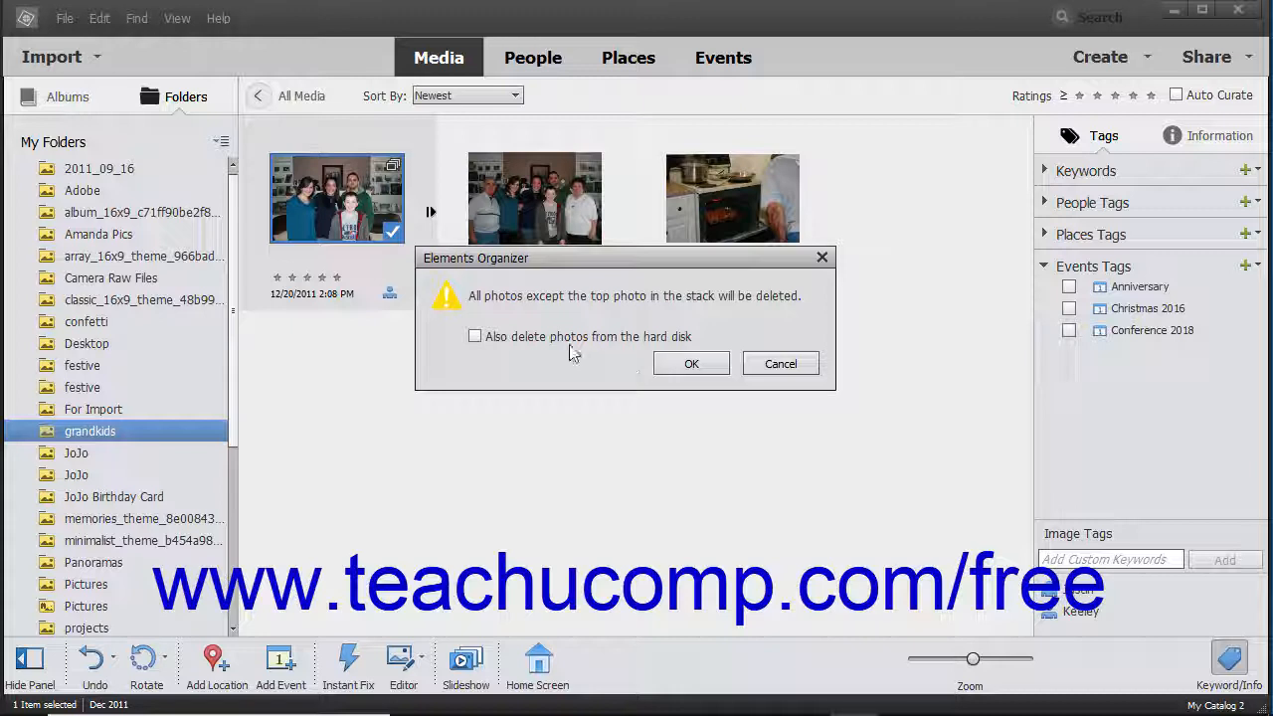
pyautogui.click(474, 336)
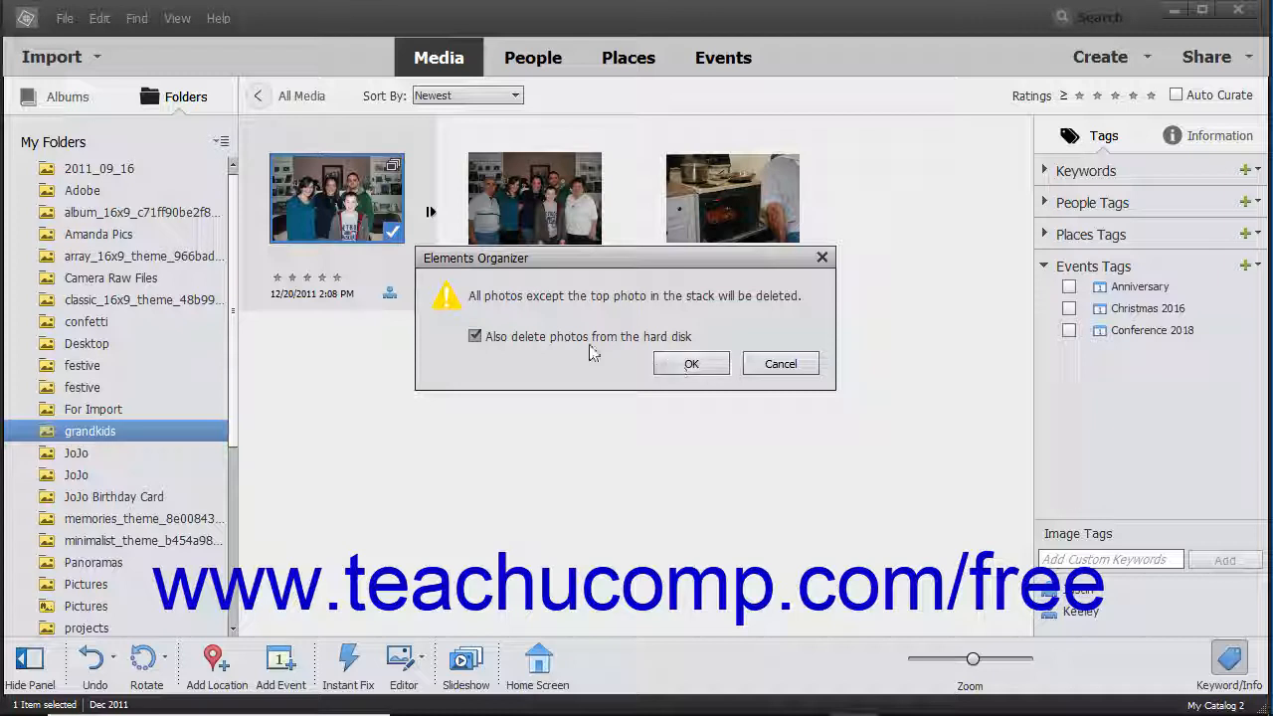
pyautogui.click(475, 336)
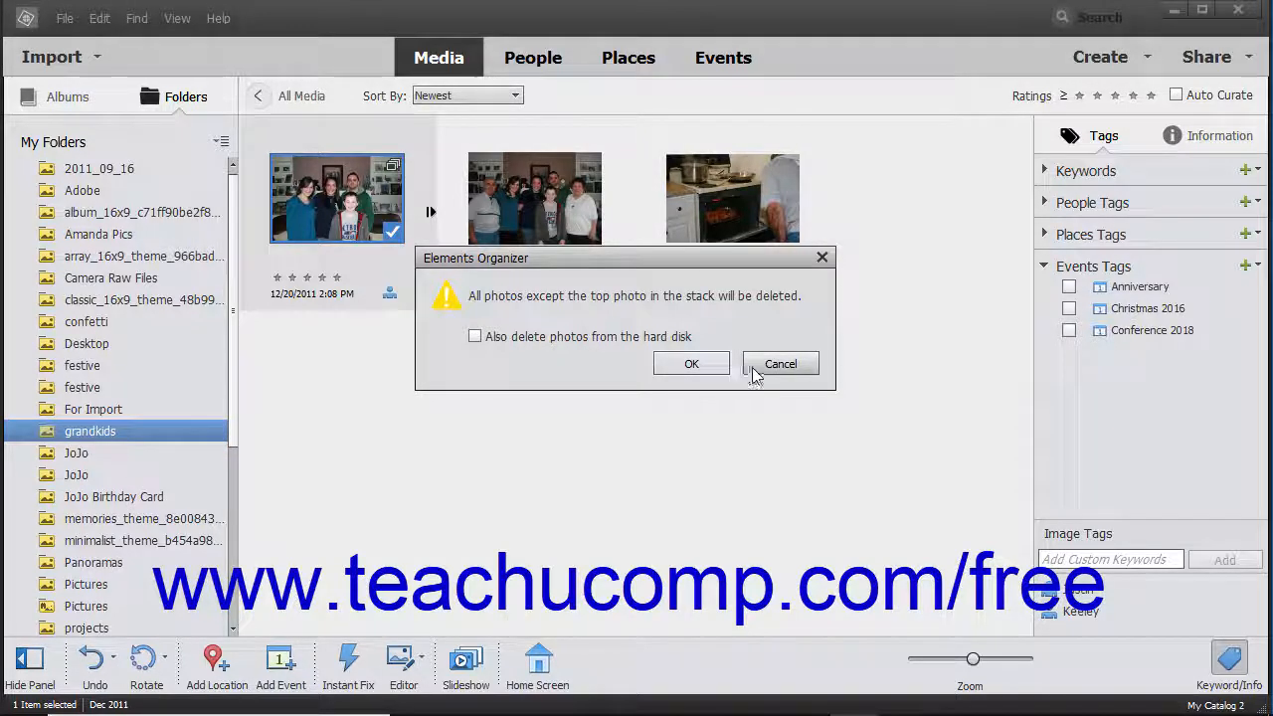